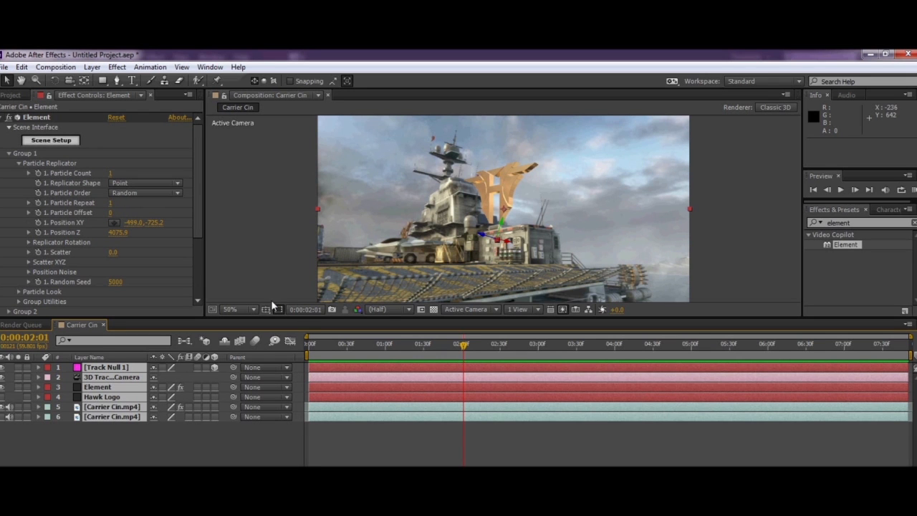
{"action": "mouse_move", "coordinate": [321, 295]}
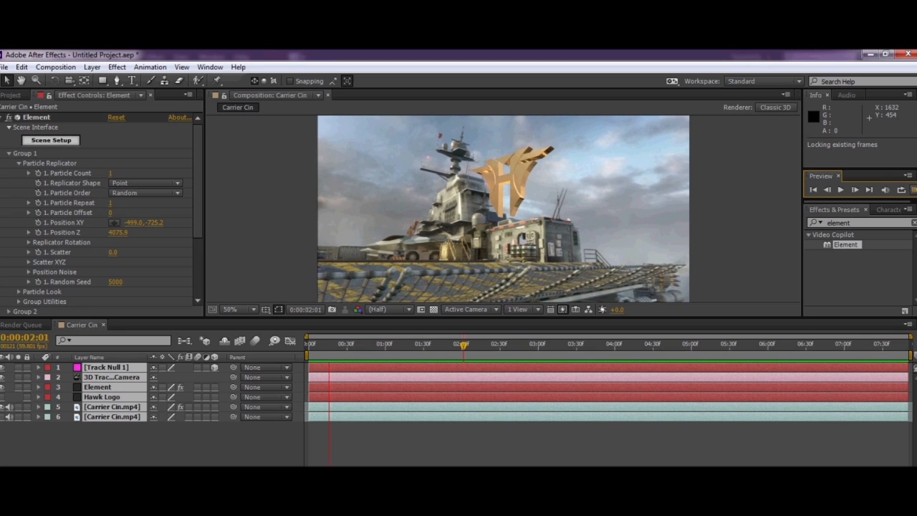
Stop playback and select the Carrier Cin.mp4 footage layer in the timeline.
{"action": "left_click", "coordinate": [854, 190]}
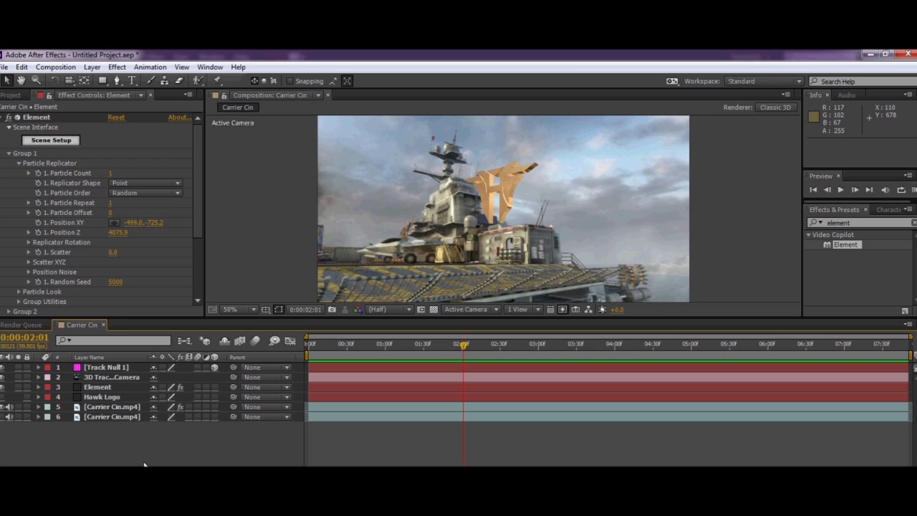
{"action": "left_click", "coordinate": [106, 366]}
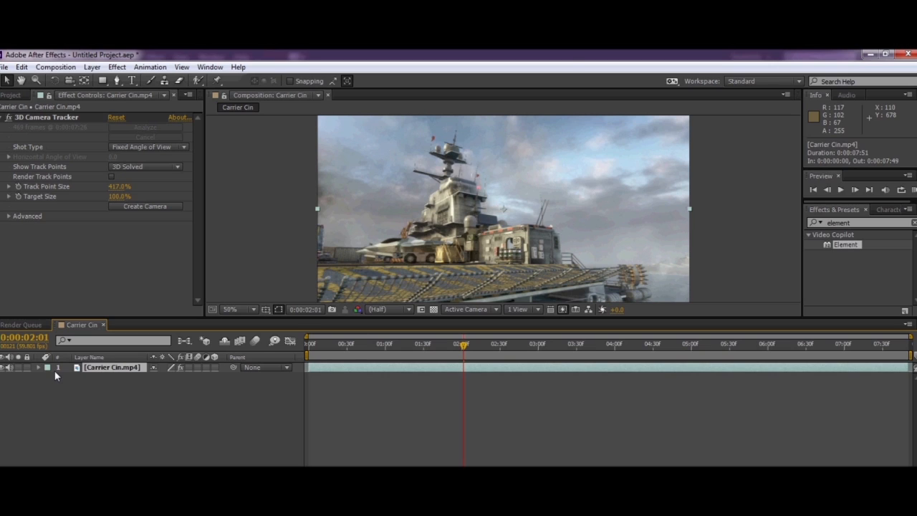
Reveal the footage layer's tracker properties, keeping Show Track Points on 3D Solved.
{"action": "left_click", "coordinate": [39, 367]}
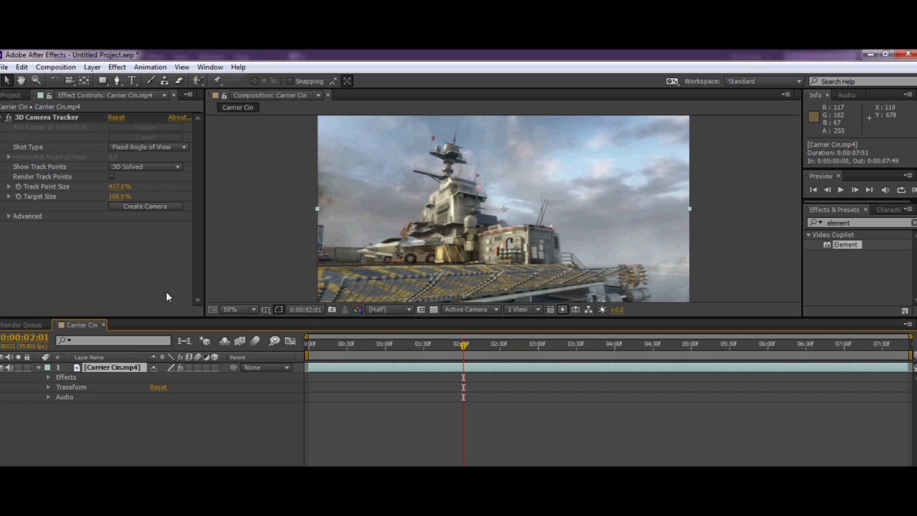
{"action": "mouse_move", "coordinate": [79, 141]}
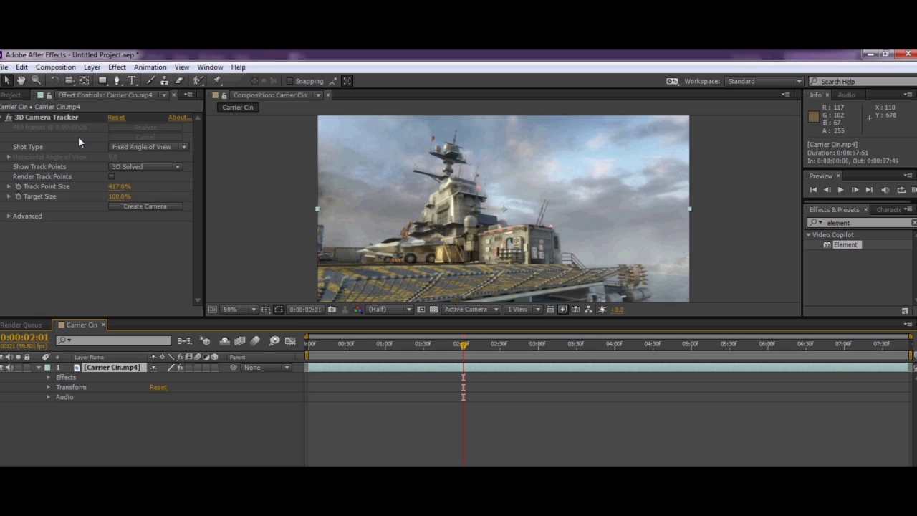
{"action": "mouse_move", "coordinate": [47, 380]}
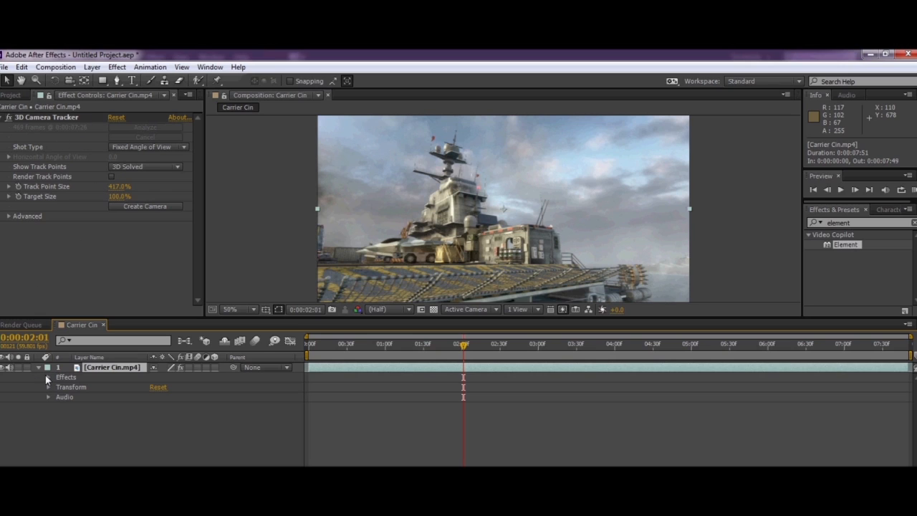
{"action": "left_click", "coordinate": [144, 166]}
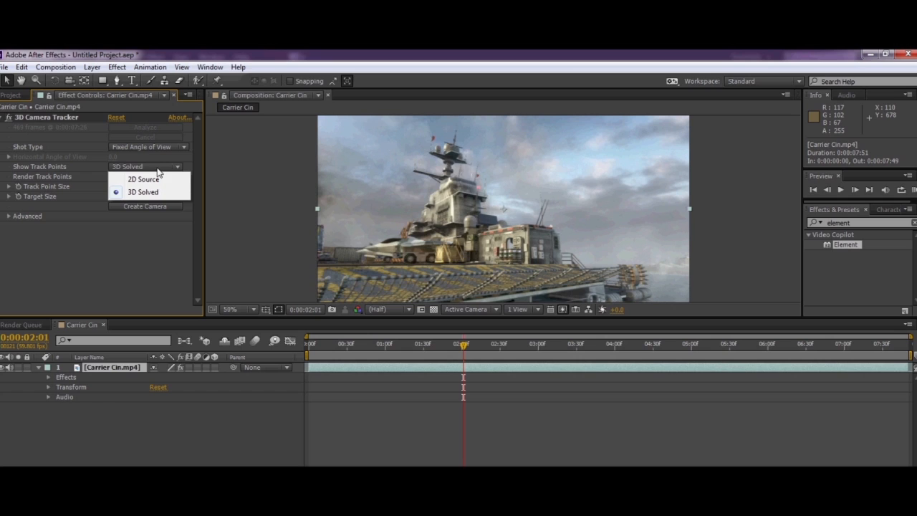
{"action": "left_click", "coordinate": [142, 192]}
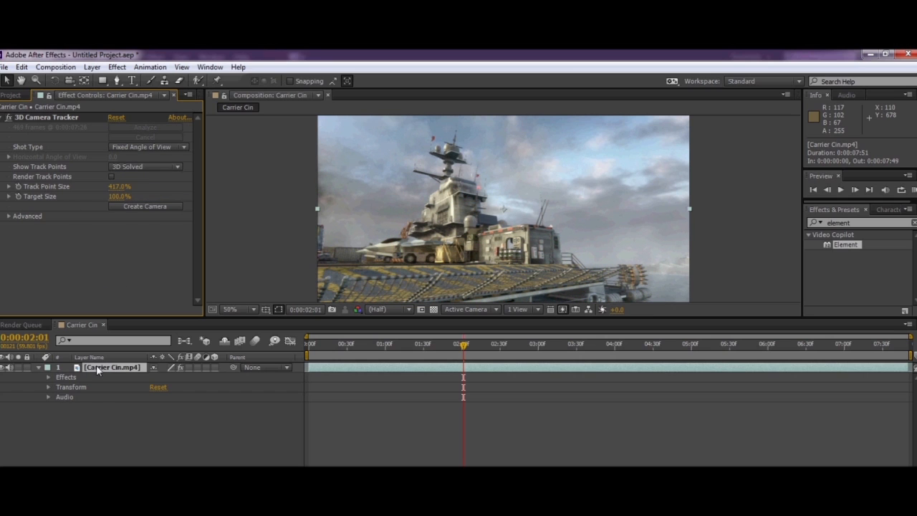
{"action": "right_click", "coordinate": [96, 367]}
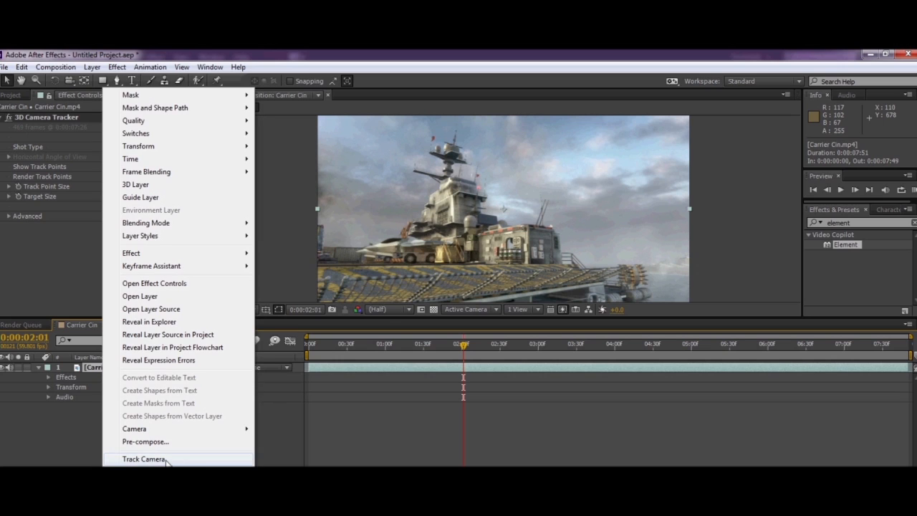
{"action": "left_click", "coordinate": [145, 459]}
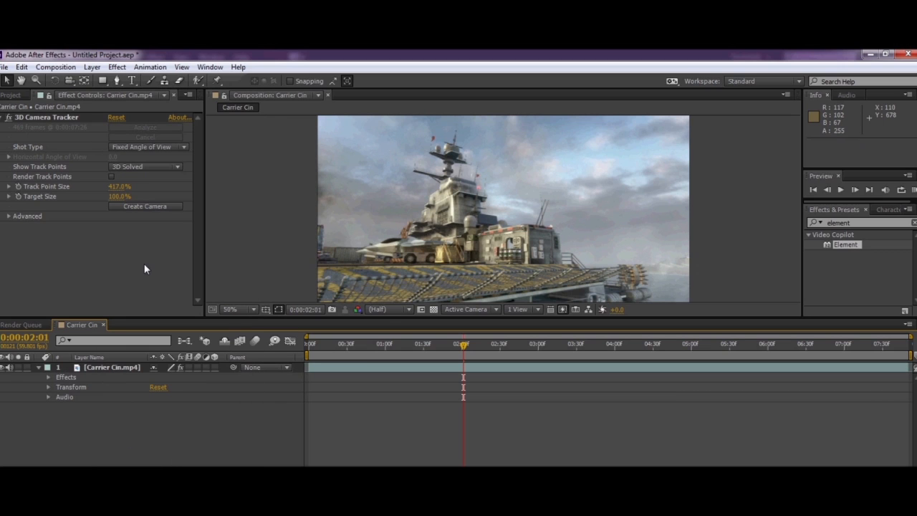
{"action": "mouse_move", "coordinate": [103, 373]}
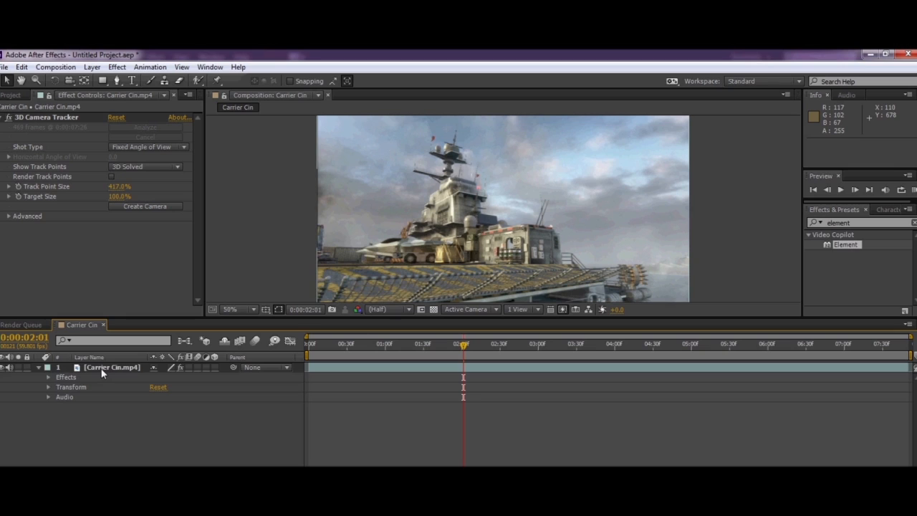
Reselect Carrier Cin and confirm track points display as 3D Solved at 325% size.
{"action": "left_click", "coordinate": [112, 367]}
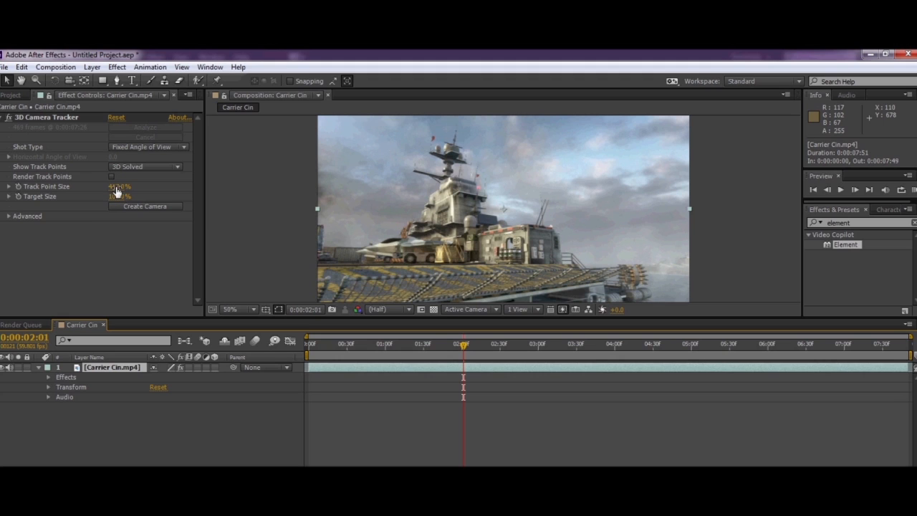
{"action": "left_click", "coordinate": [144, 179]}
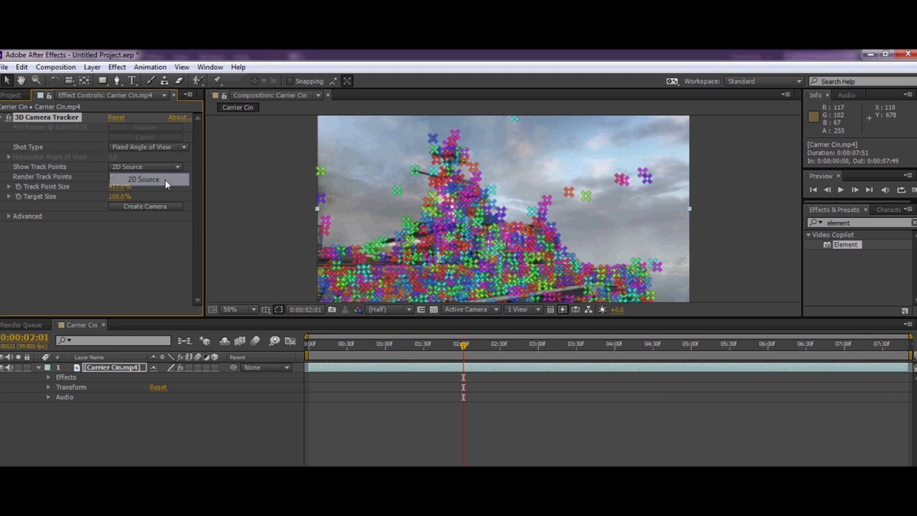
{"action": "left_click", "coordinate": [143, 179]}
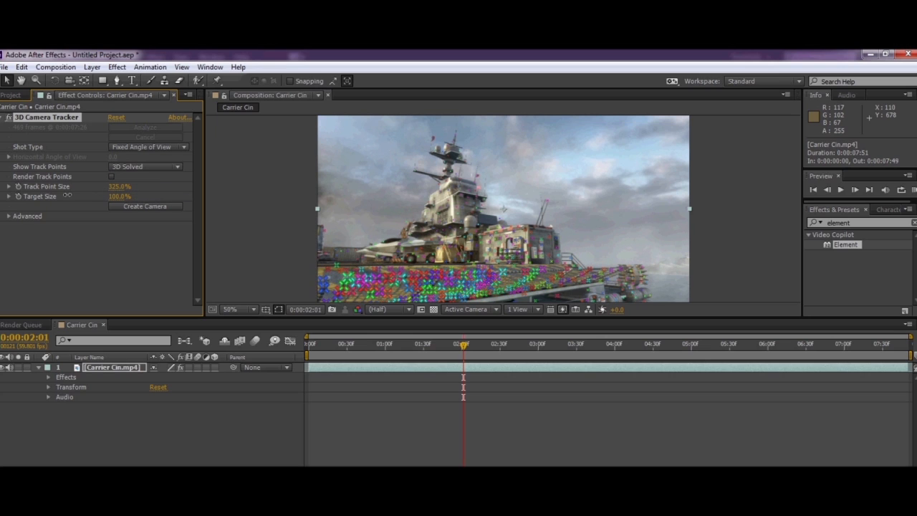
Enlarge track points to 495% and create a Null and Camera from the island points.
{"action": "left_click_drag", "start_coordinate": [119, 186], "coordinate": [133, 186]}
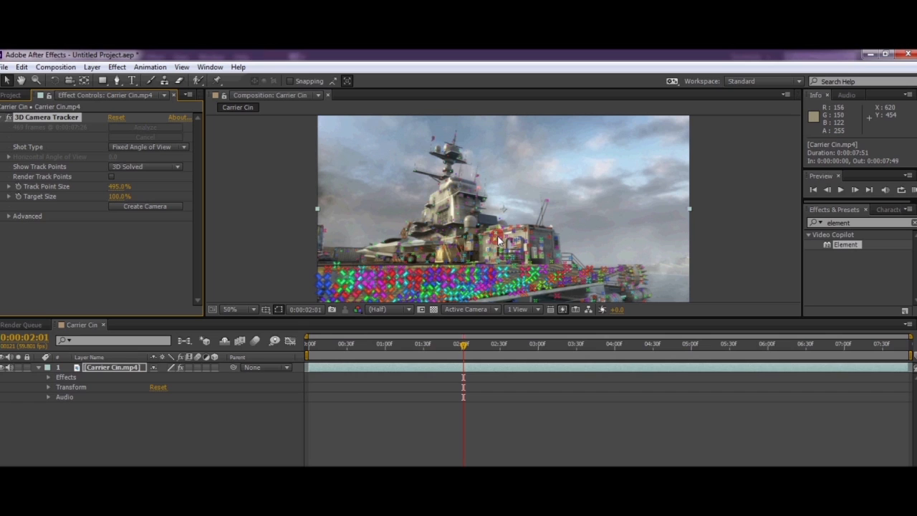
{"action": "mouse_move", "coordinate": [497, 237]}
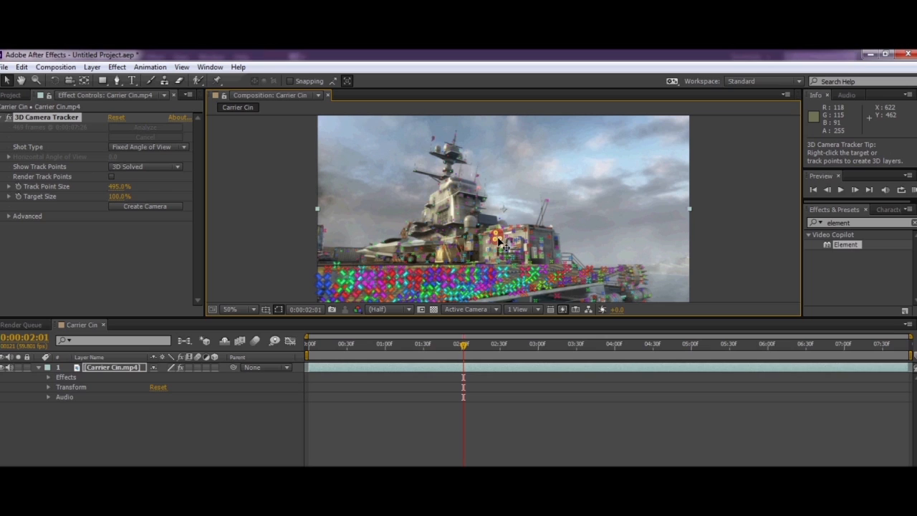
{"action": "mouse_move", "coordinate": [506, 241]}
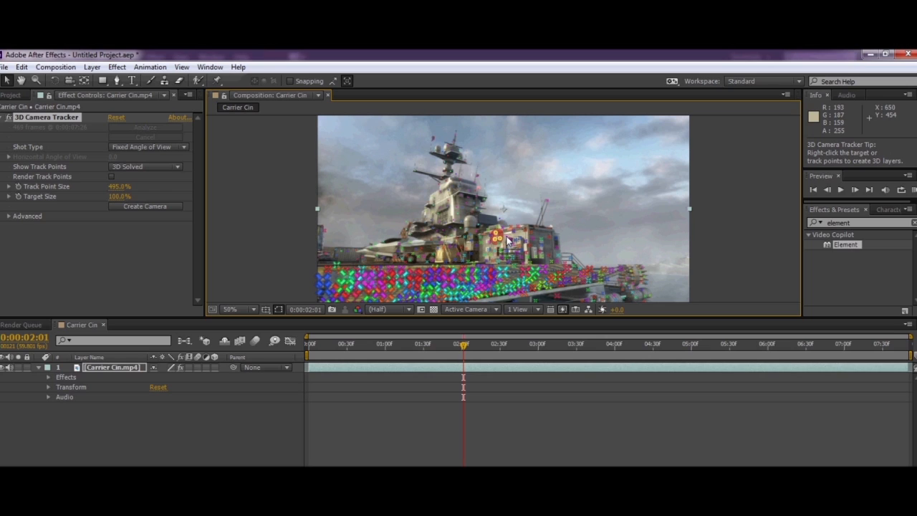
{"action": "mouse_move", "coordinate": [502, 233]}
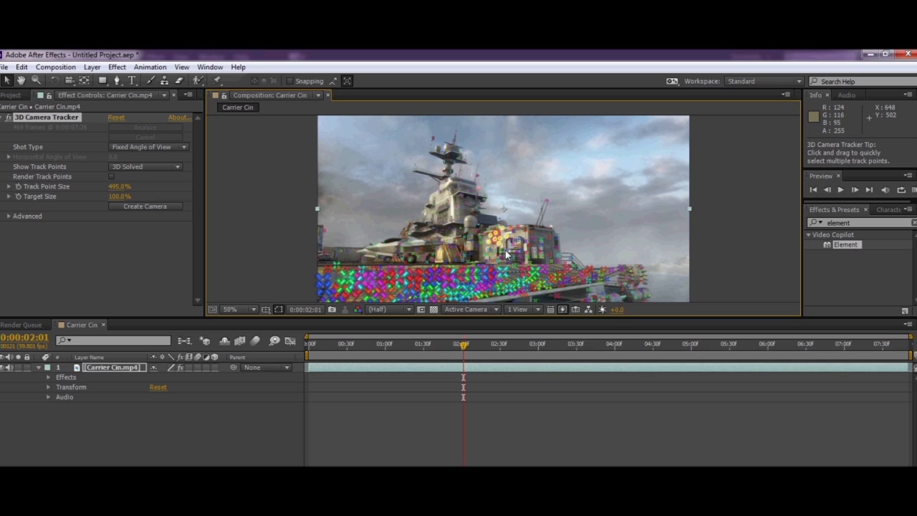
{"action": "mouse_move", "coordinate": [500, 247]}
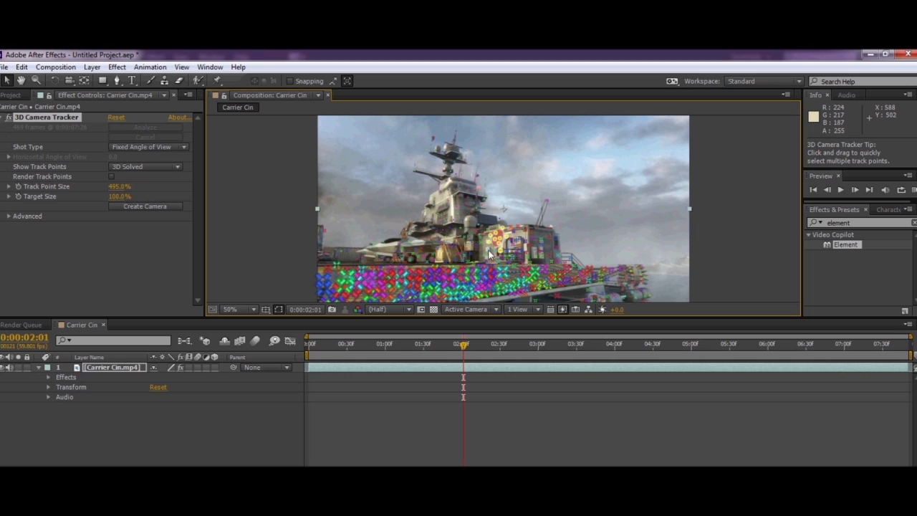
{"action": "mouse_move", "coordinate": [495, 249]}
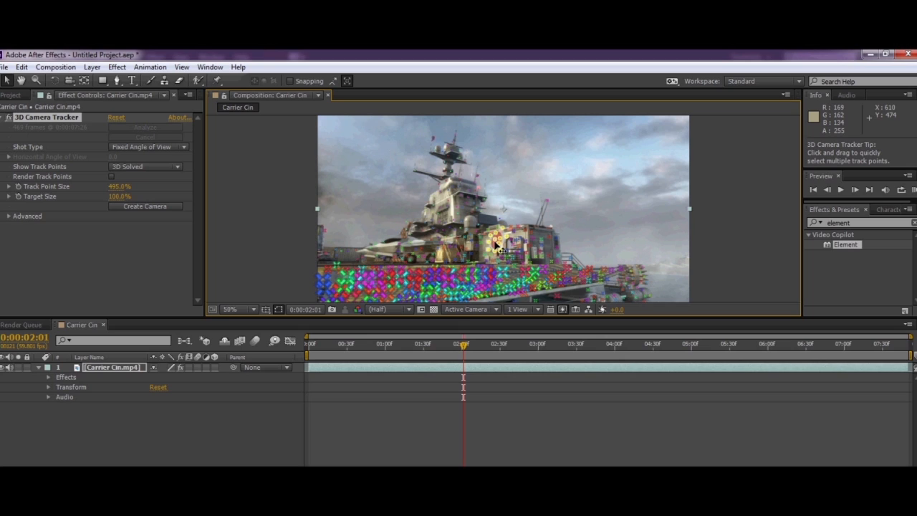
{"action": "right_click", "coordinate": [502, 248]}
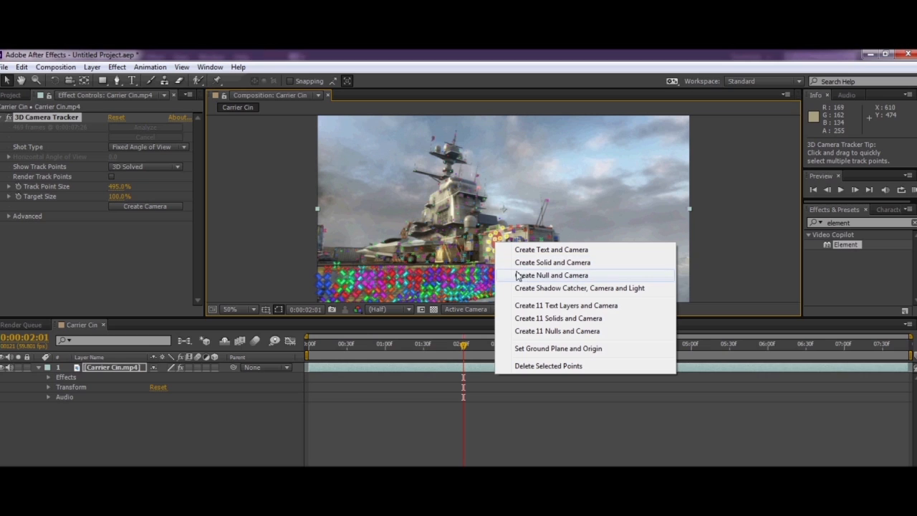
{"action": "mouse_move", "coordinate": [505, 249]}
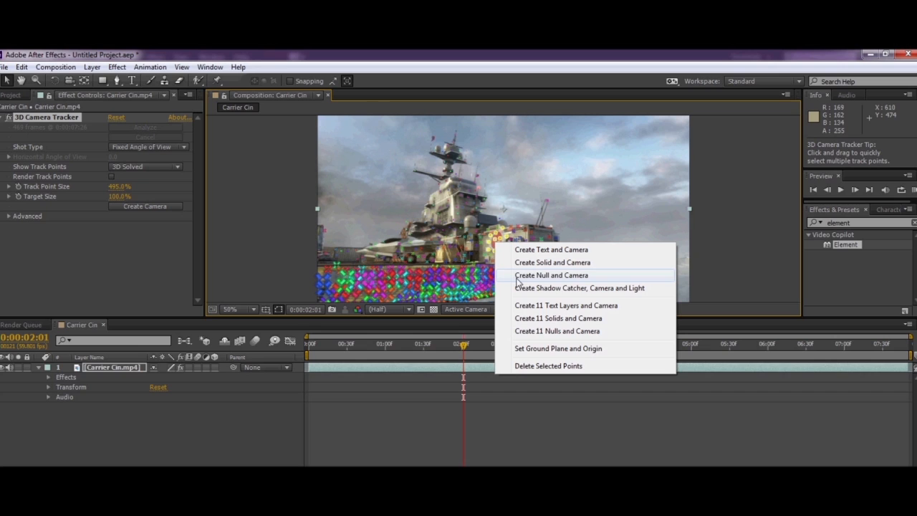
{"action": "left_click", "coordinate": [552, 275]}
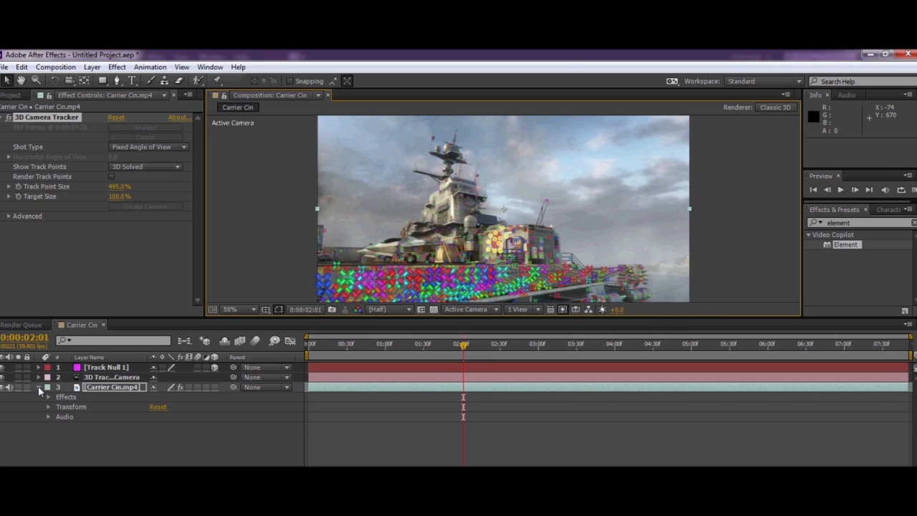
{"action": "mouse_move", "coordinate": [541, 294]}
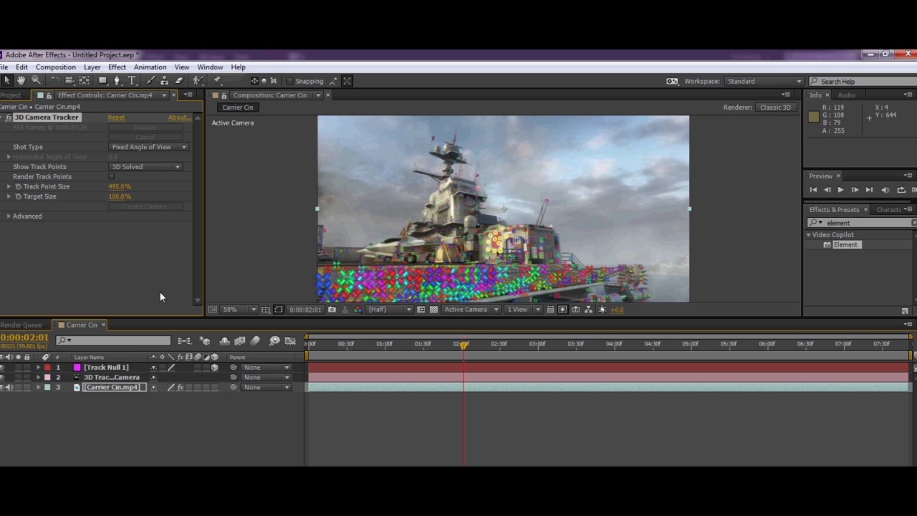
Select the Carrier Cin layer to hide the track point overlay under the new null and camera.
{"action": "left_click", "coordinate": [112, 387]}
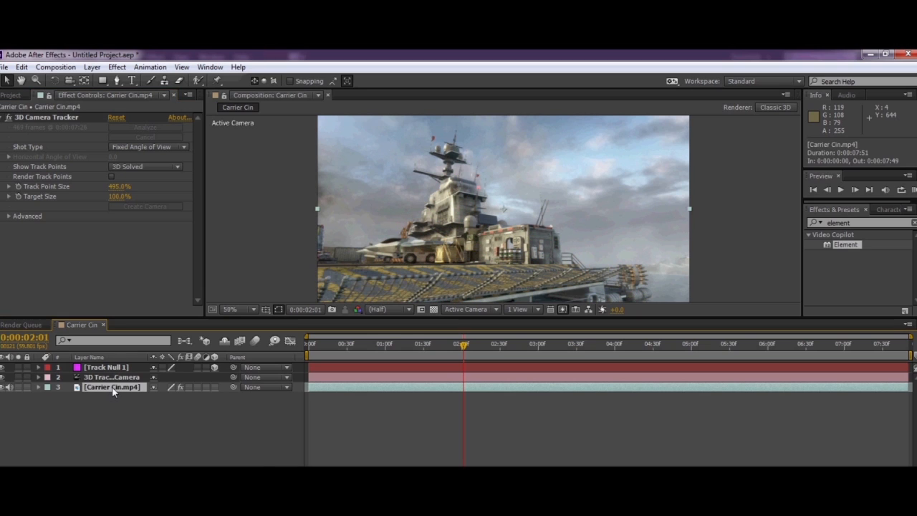
{"action": "right_click", "coordinate": [97, 387]}
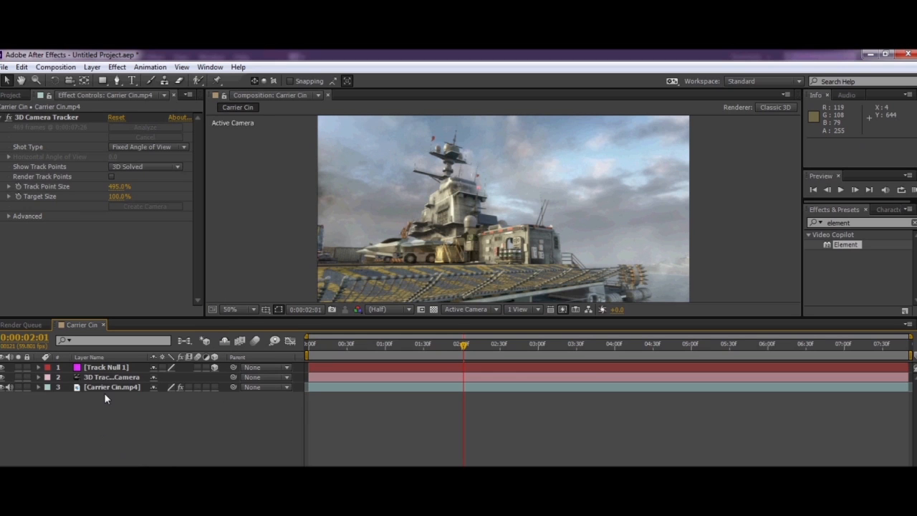
{"action": "left_click", "coordinate": [112, 387]}
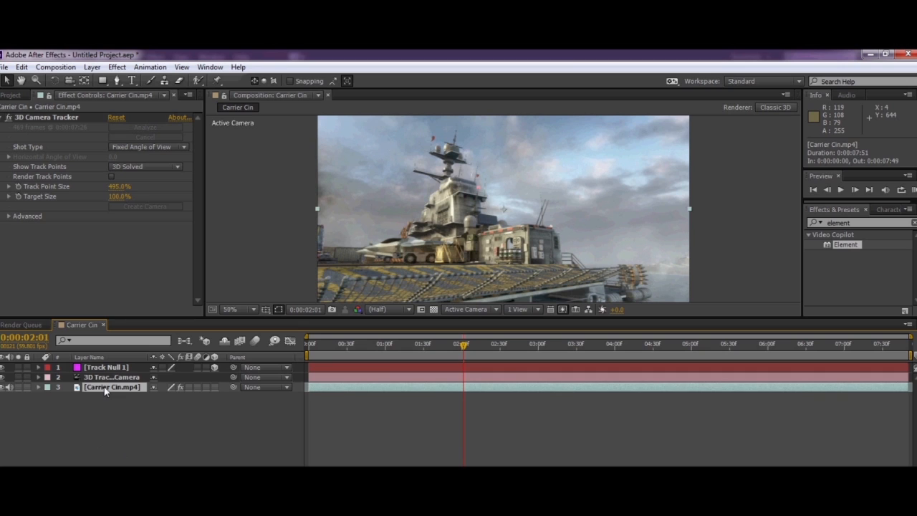
{"action": "left_click", "coordinate": [22, 67]}
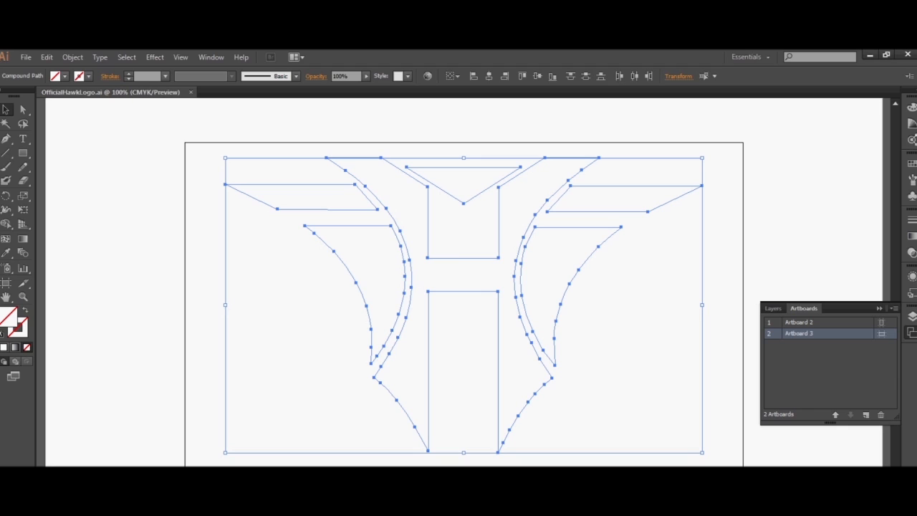
{"action": "mouse_move", "coordinate": [300, 440]}
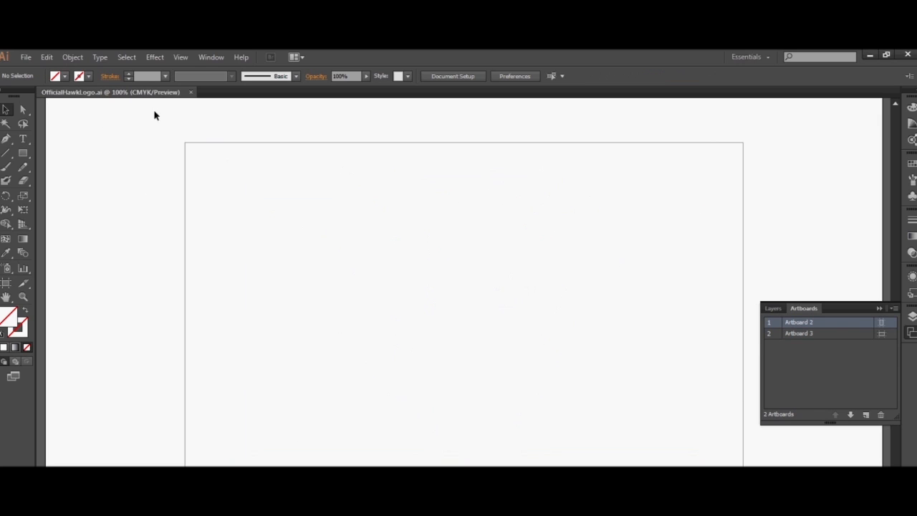
{"action": "mouse_move", "coordinate": [126, 58]}
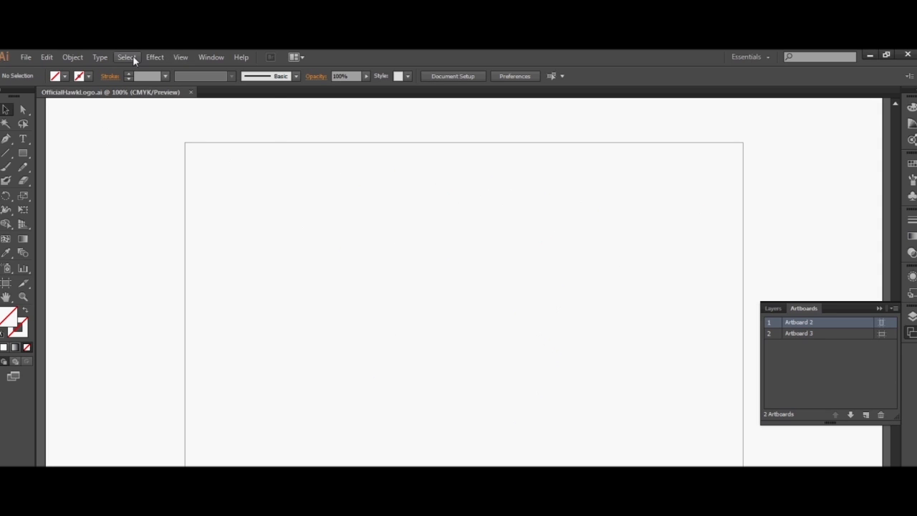
Select all the Hawk logo paths in Illustrator and copy them.
{"action": "left_click", "coordinate": [127, 56]}
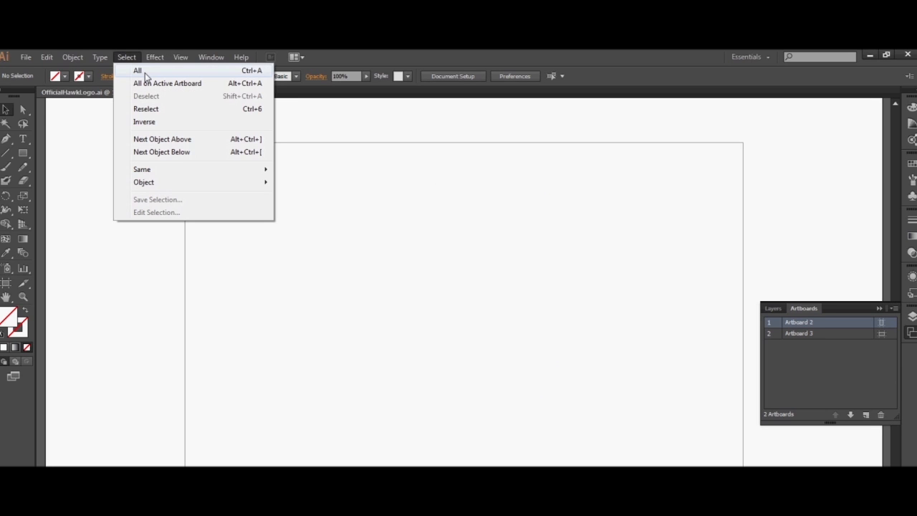
{"action": "left_click", "coordinate": [138, 70]}
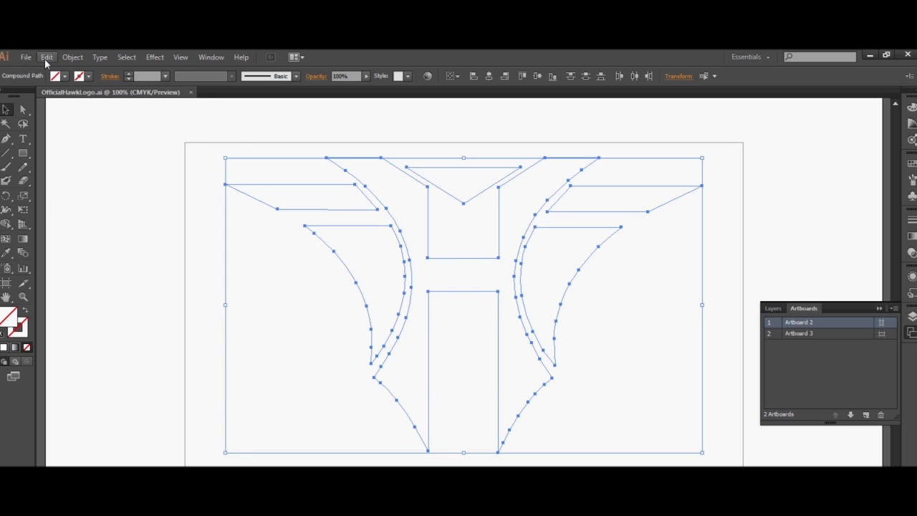
{"action": "left_click", "coordinate": [46, 57]}
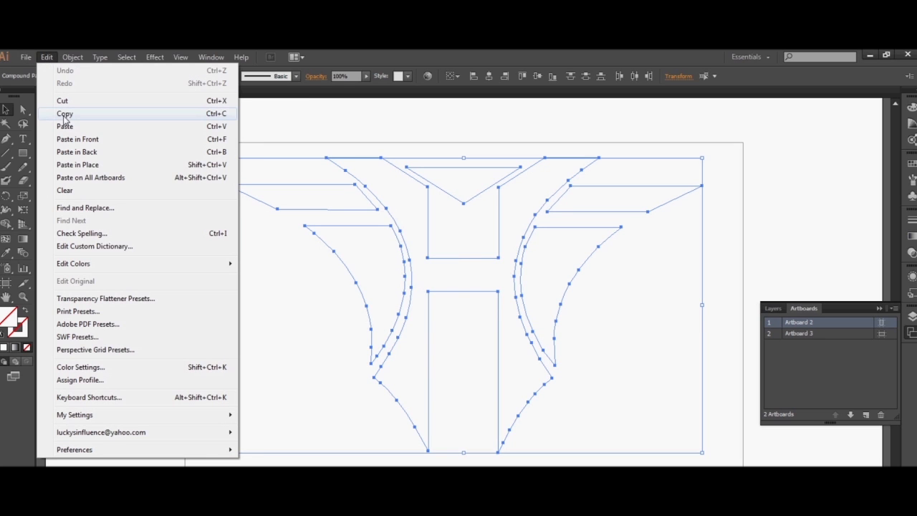
{"action": "left_click", "coordinate": [64, 114]}
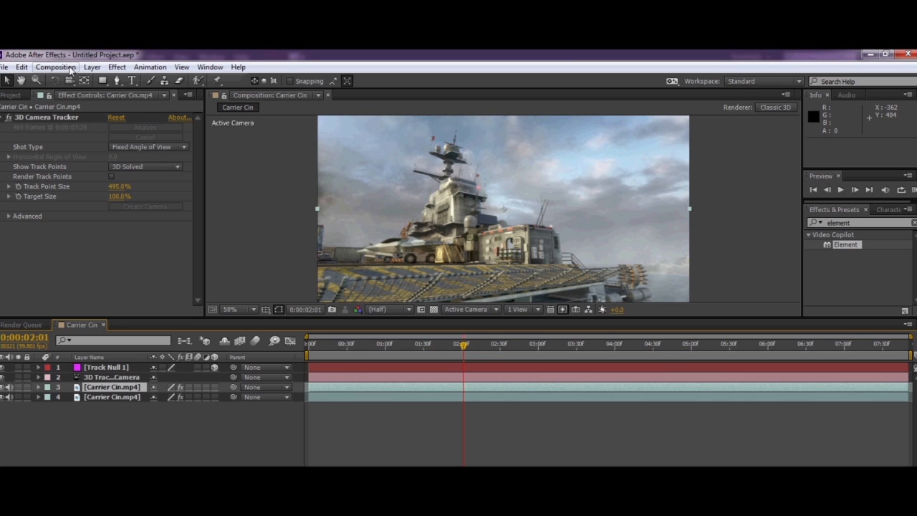
Create a new full-size dark gray solid and rename it Hawk Logo.
{"action": "left_click", "coordinate": [92, 66]}
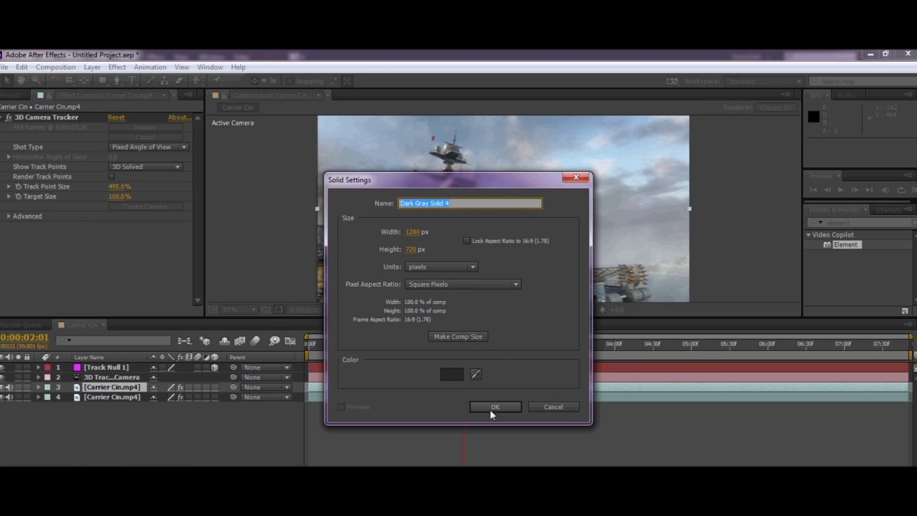
{"action": "left_click", "coordinate": [496, 406]}
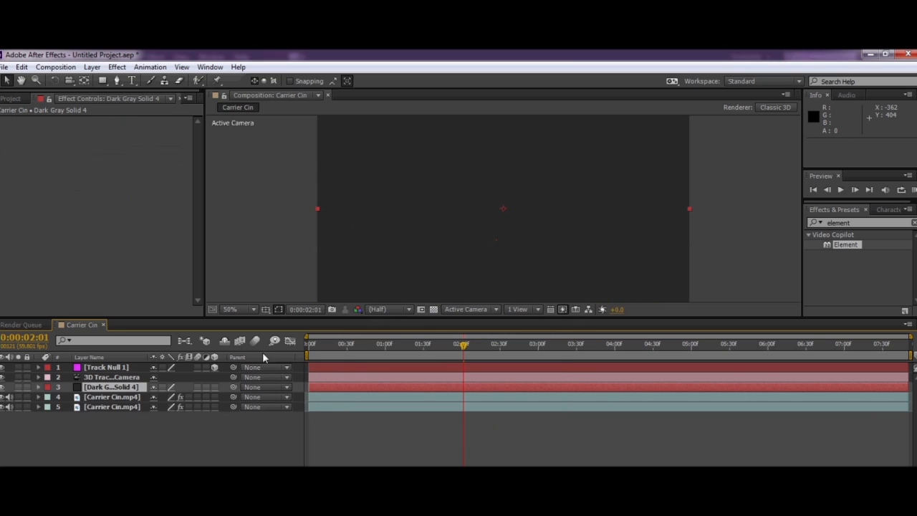
{"action": "right_click", "coordinate": [112, 387]}
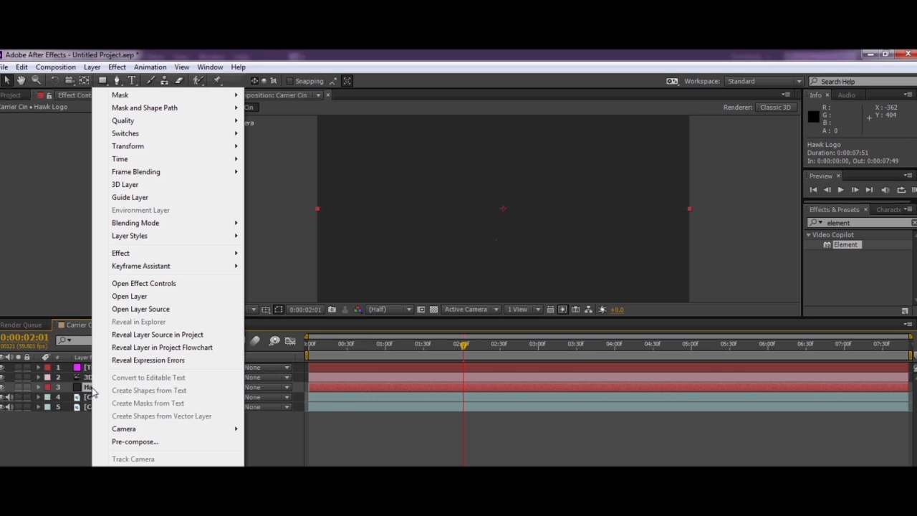
Paste the copied Illustrator paths as masks onto the Hawk Logo solid.
{"action": "left_click", "coordinate": [143, 283]}
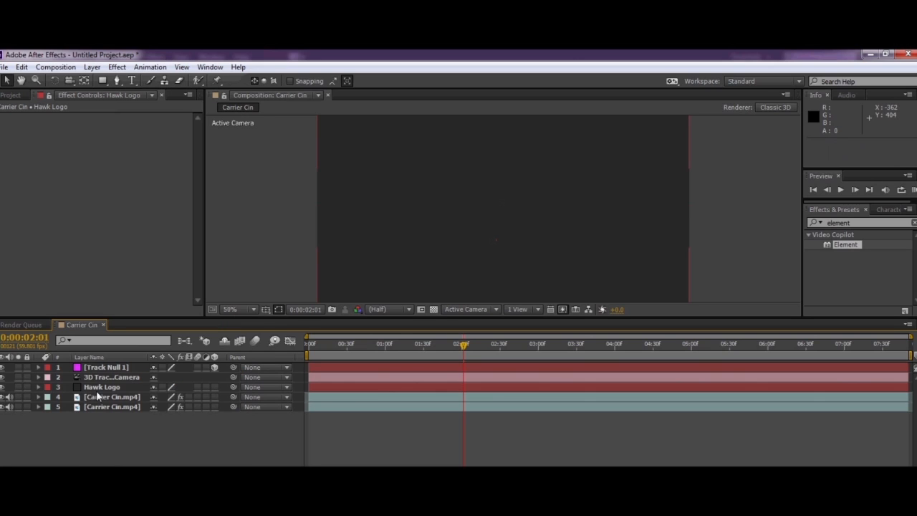
{"action": "left_click", "coordinate": [22, 67]}
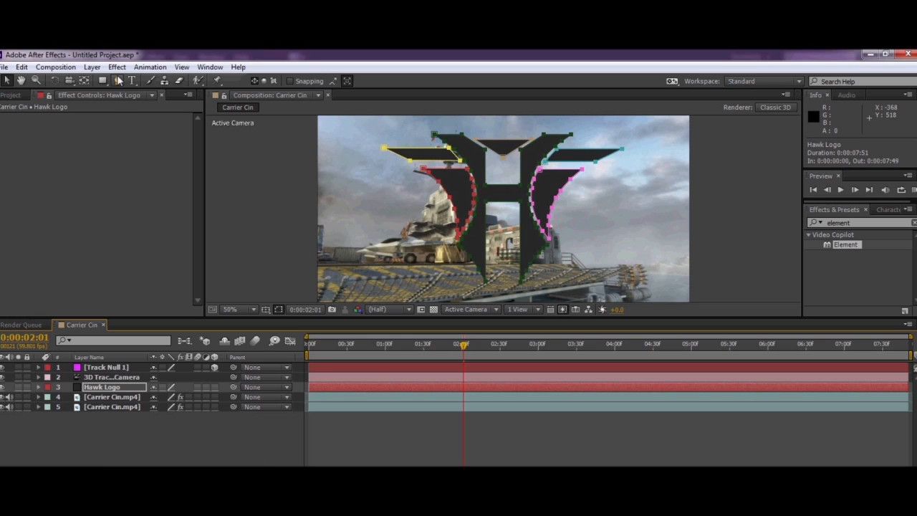
{"action": "mouse_move", "coordinate": [132, 80]}
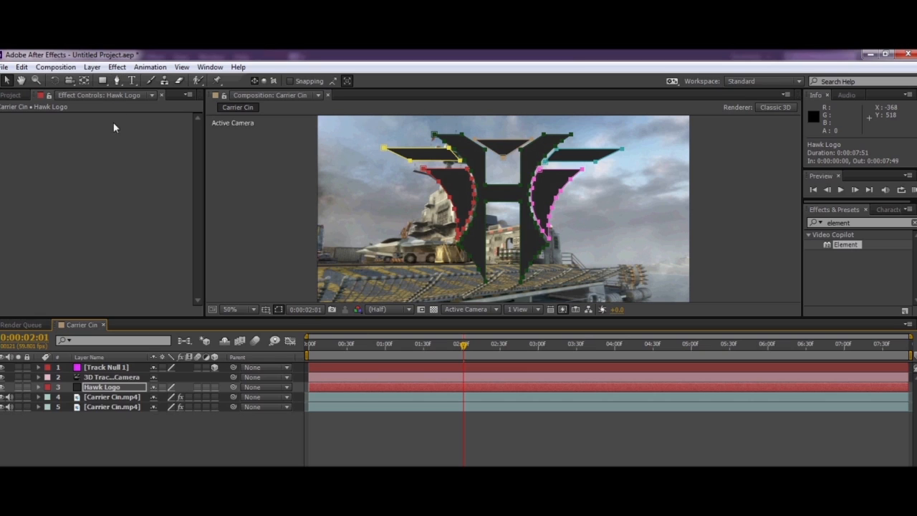
{"action": "mouse_move", "coordinate": [134, 320]}
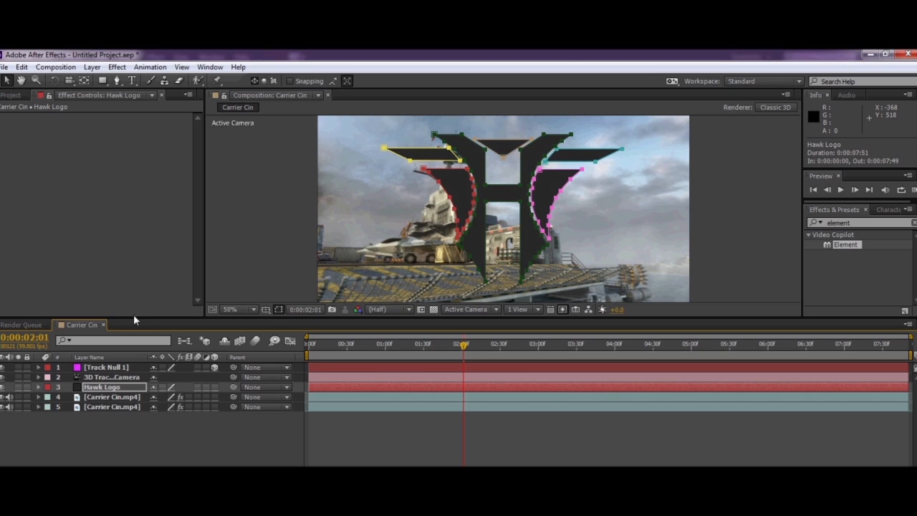
{"action": "mouse_move", "coordinate": [106, 439]}
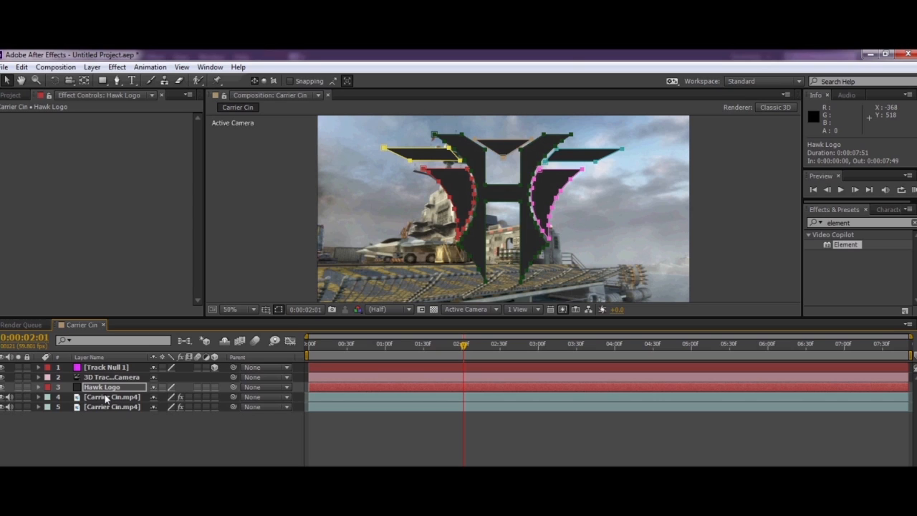
{"action": "mouse_move", "coordinate": [500, 169]}
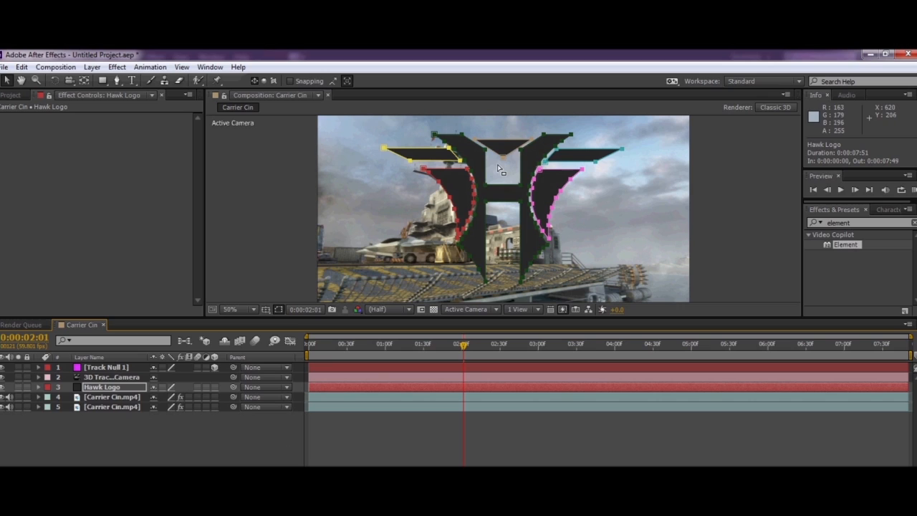
{"action": "mouse_move", "coordinate": [124, 367]}
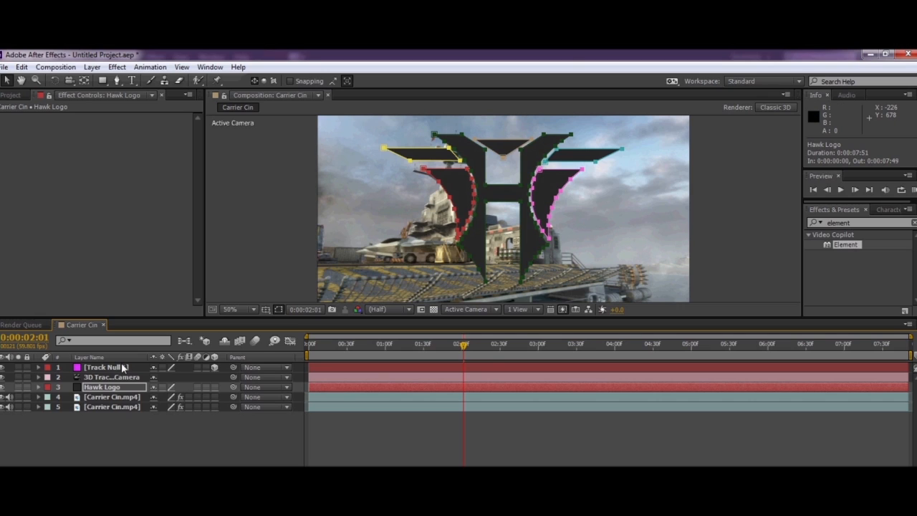
{"action": "mouse_move", "coordinate": [494, 198]}
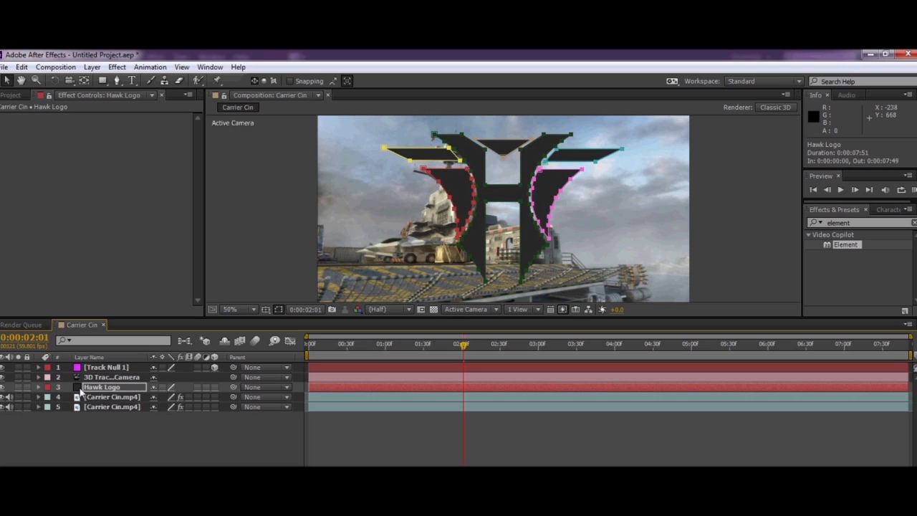
{"action": "left_click", "coordinate": [106, 367]}
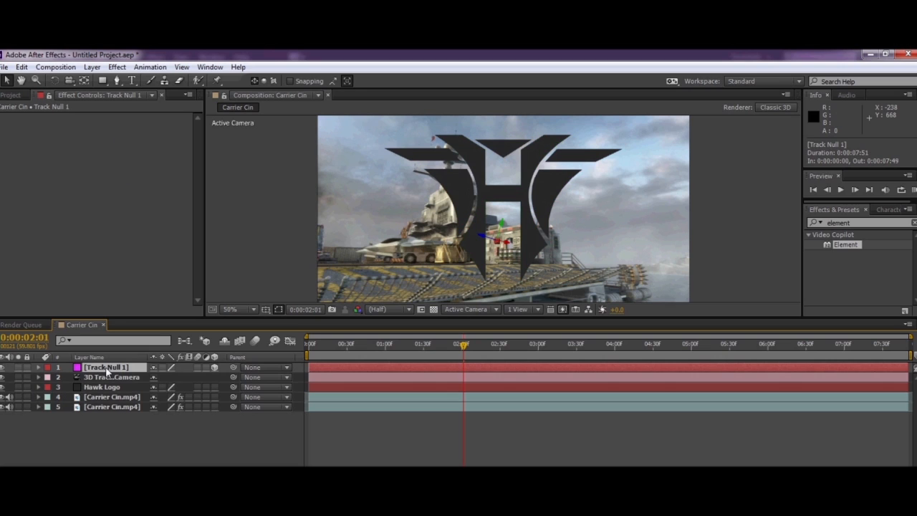
{"action": "left_click", "coordinate": [101, 387]}
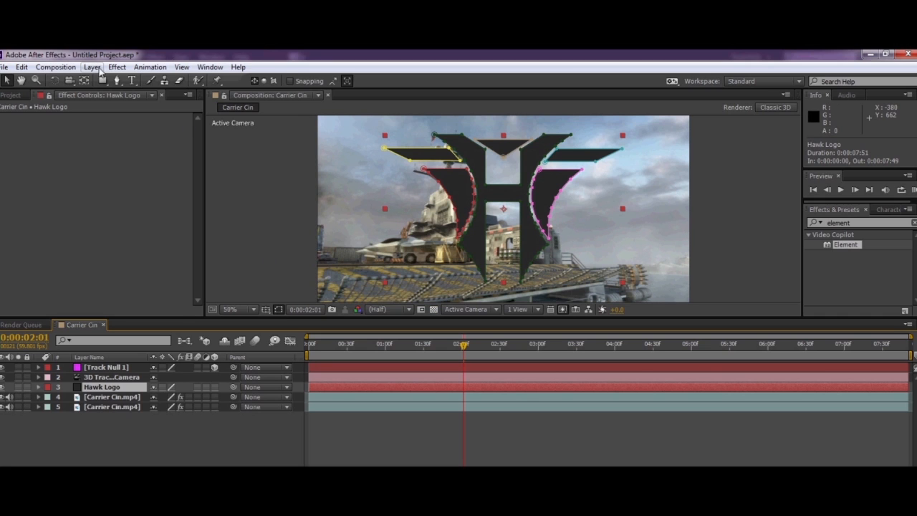
Create another dark gray solid layer above Hawk Logo for the Element effect.
{"action": "left_click", "coordinate": [150, 67]}
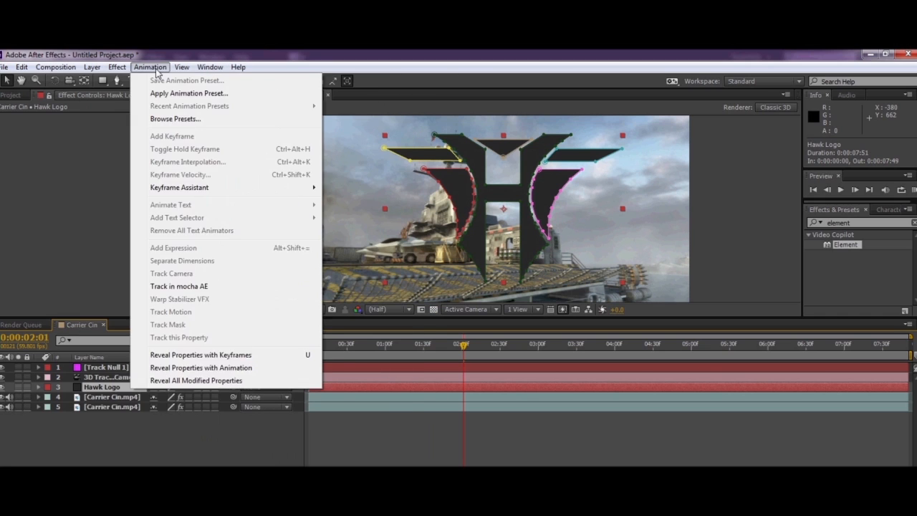
{"action": "left_click", "coordinate": [92, 66]}
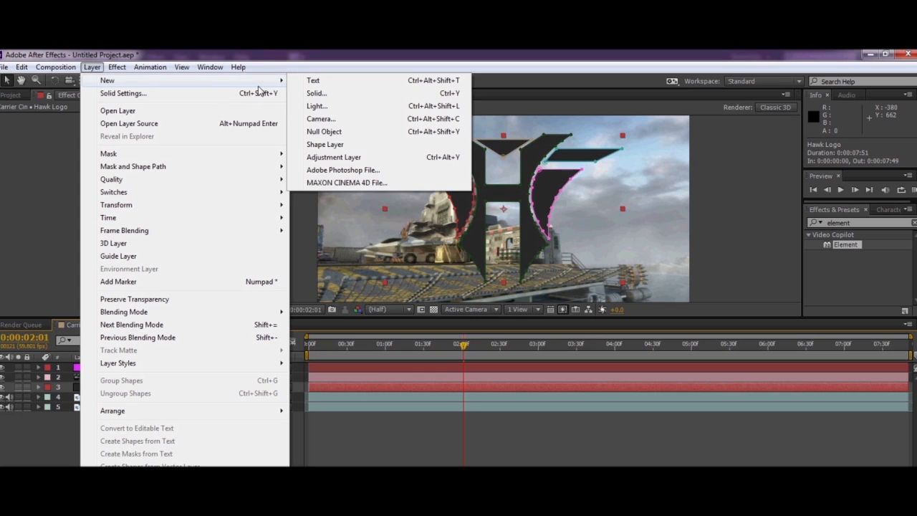
{"action": "mouse_move", "coordinate": [317, 93]}
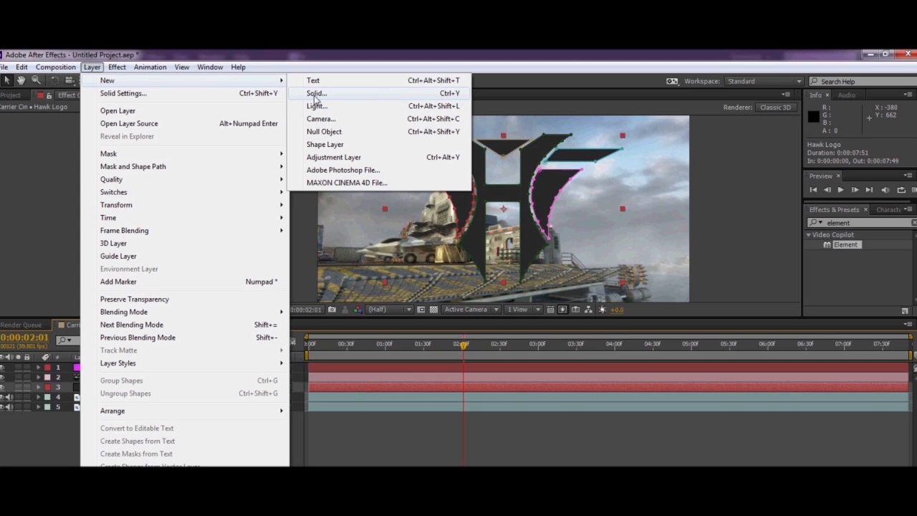
{"action": "left_click", "coordinate": [316, 93]}
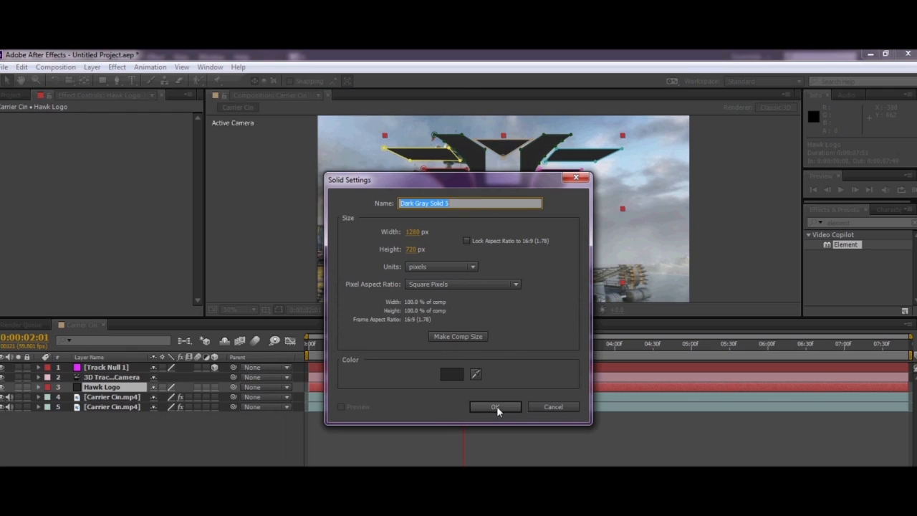
{"action": "left_click", "coordinate": [495, 407]}
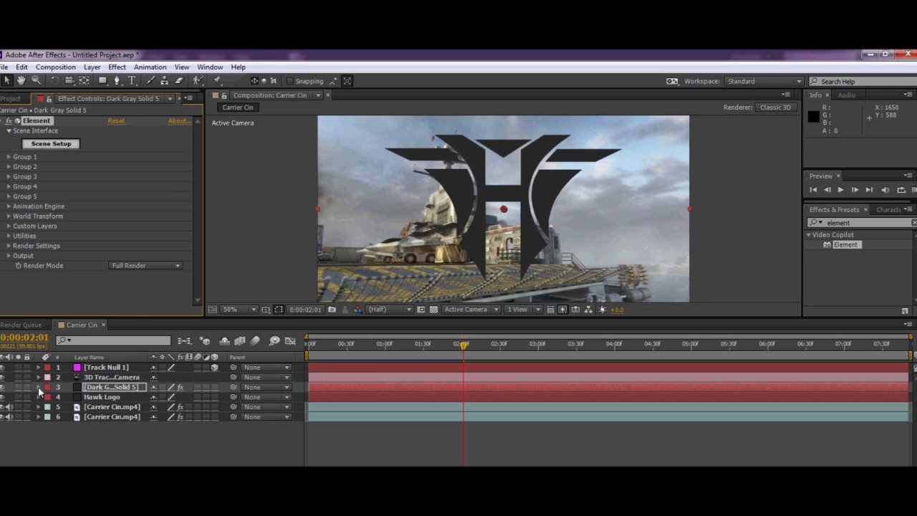
Rename the new solid to Element and the bottom Carrier Cin.mp4 layer to Enviroment.
{"action": "right_click", "coordinate": [111, 387]}
{"action": "type", "text": "Element"}
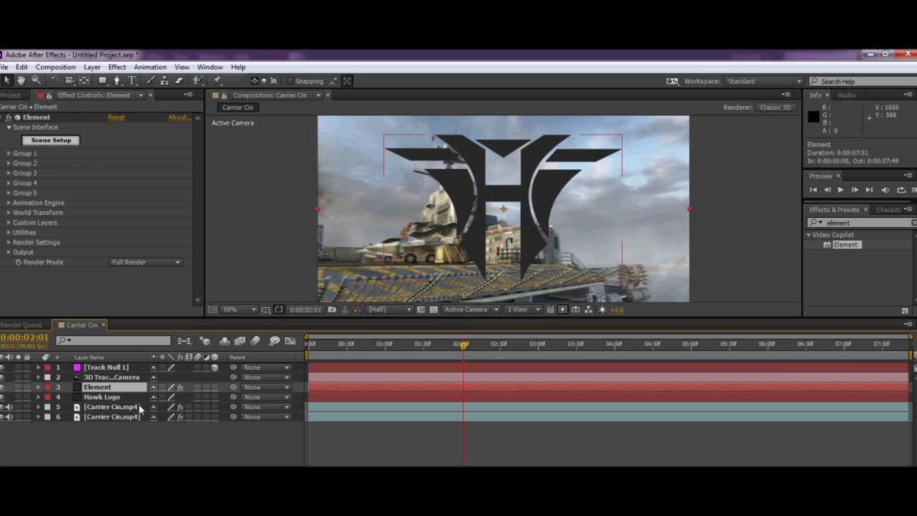
{"action": "left_click", "coordinate": [111, 417]}
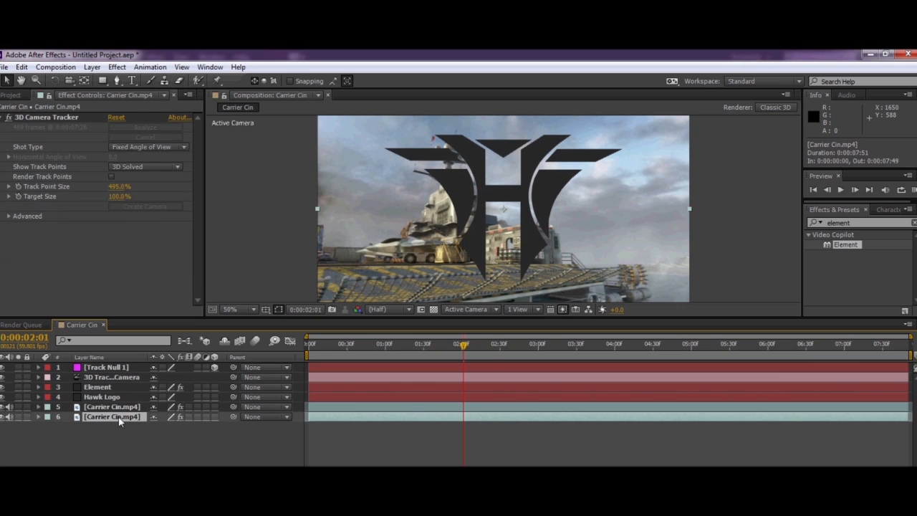
{"action": "right_click", "coordinate": [112, 417]}
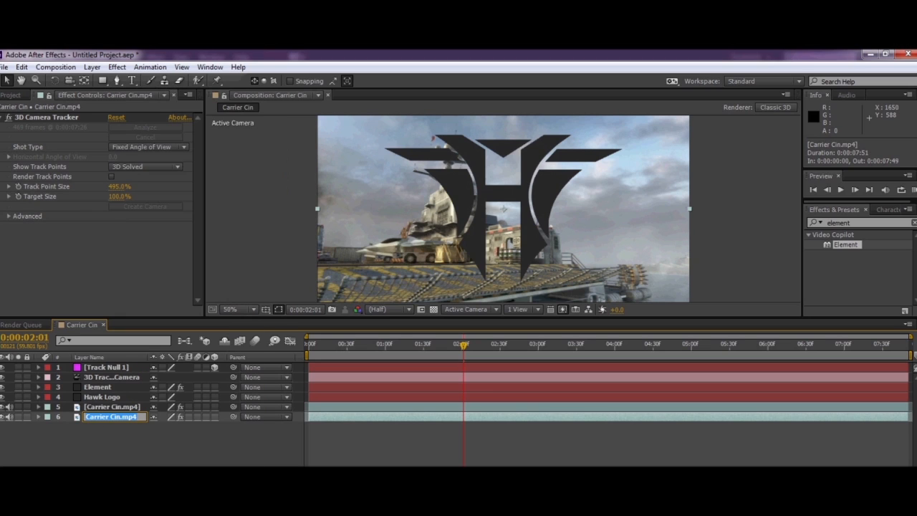
{"action": "type", "text": "Enviroment"}
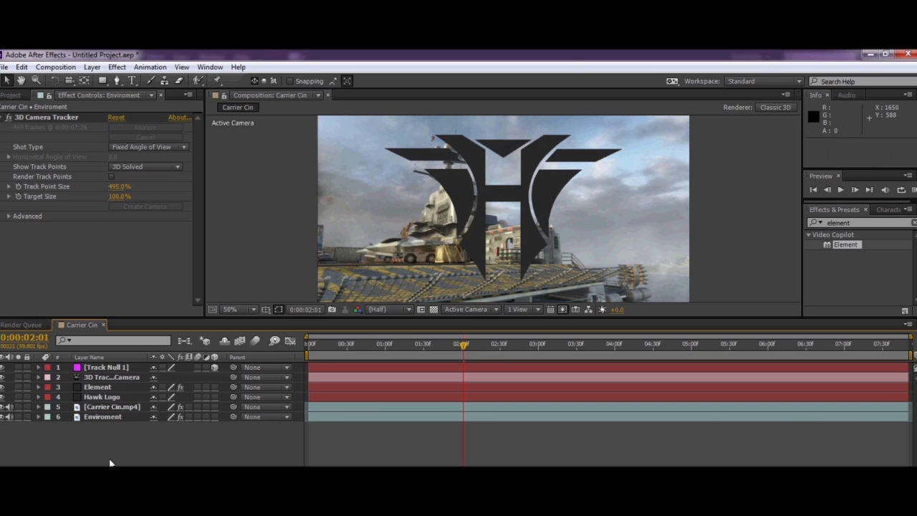
{"action": "mouse_move", "coordinate": [111, 422]}
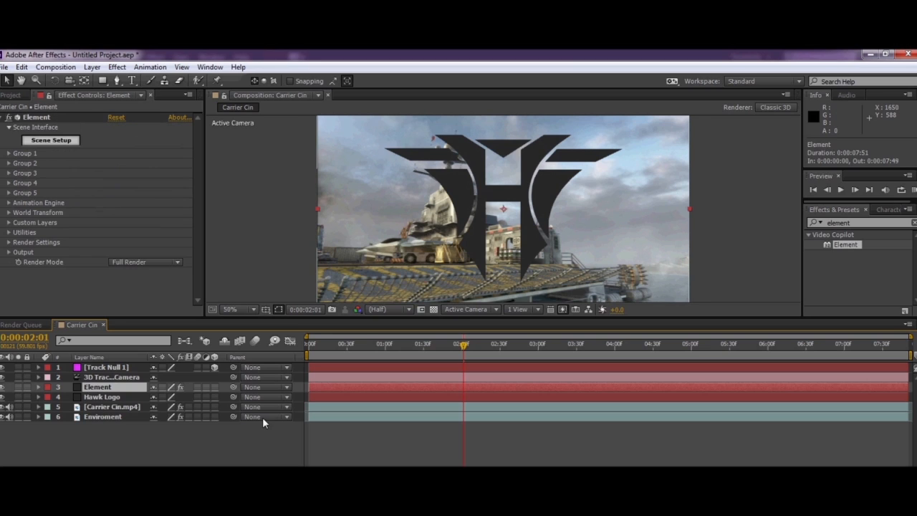
{"action": "mouse_move", "coordinate": [9, 196]}
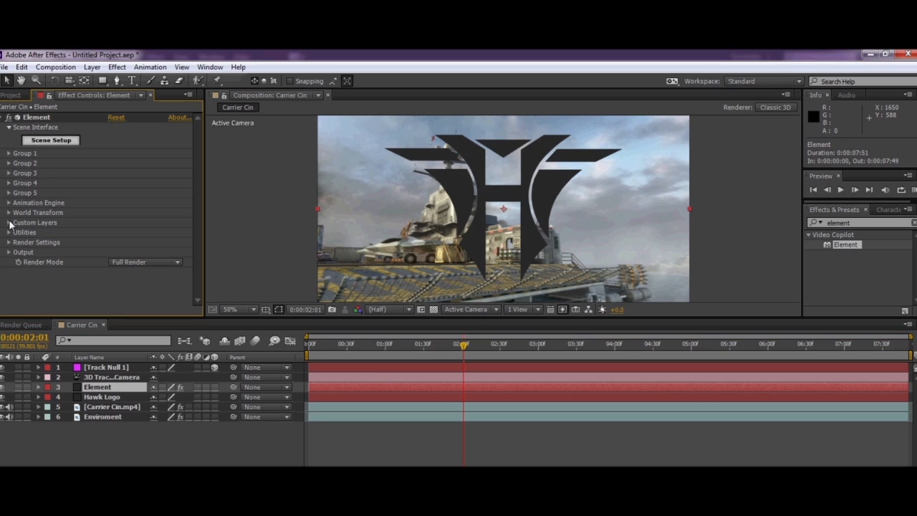
Set Element's Custom Text and Masks Path Layer 1 to 4. Hawk Logo.
{"action": "left_click", "coordinate": [7, 222]}
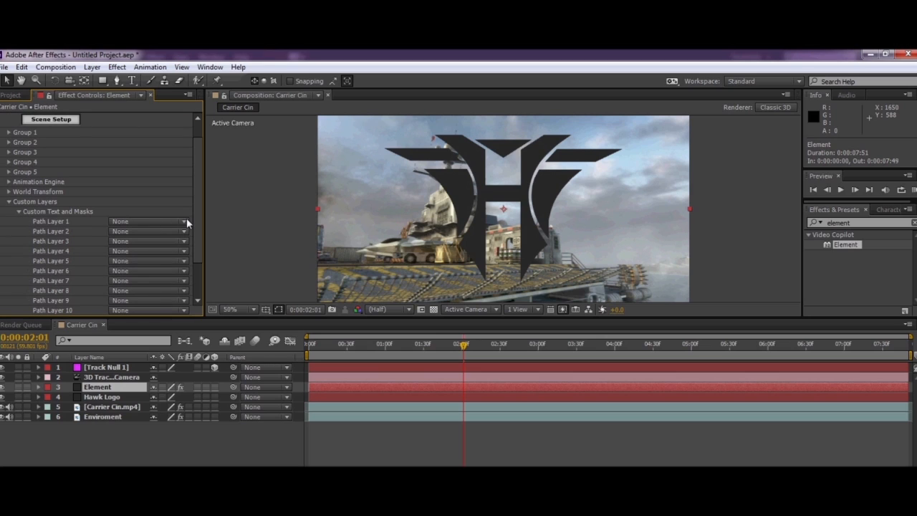
{"action": "left_click", "coordinate": [182, 221]}
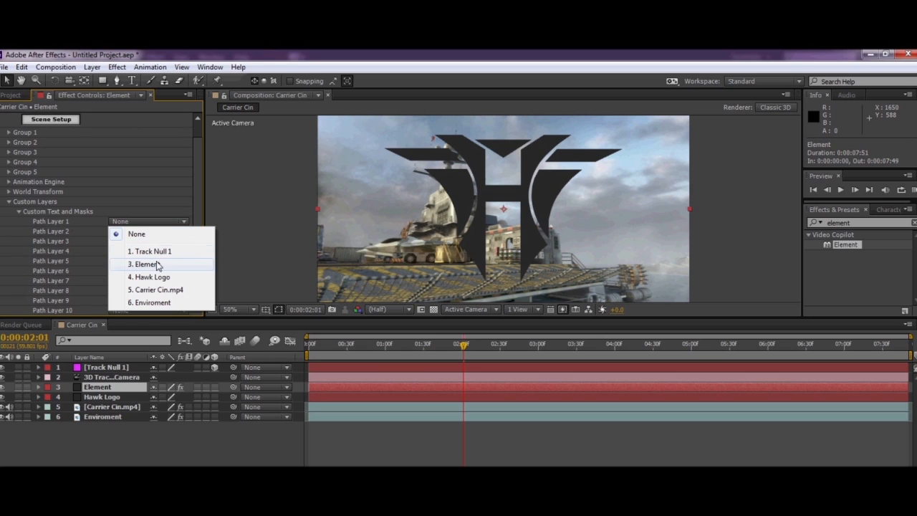
{"action": "mouse_move", "coordinate": [150, 278]}
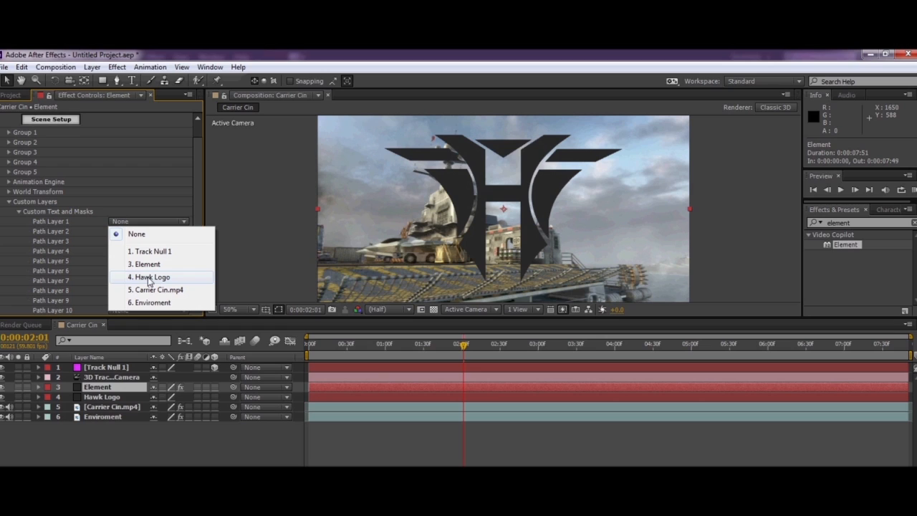
{"action": "mouse_move", "coordinate": [155, 289]}
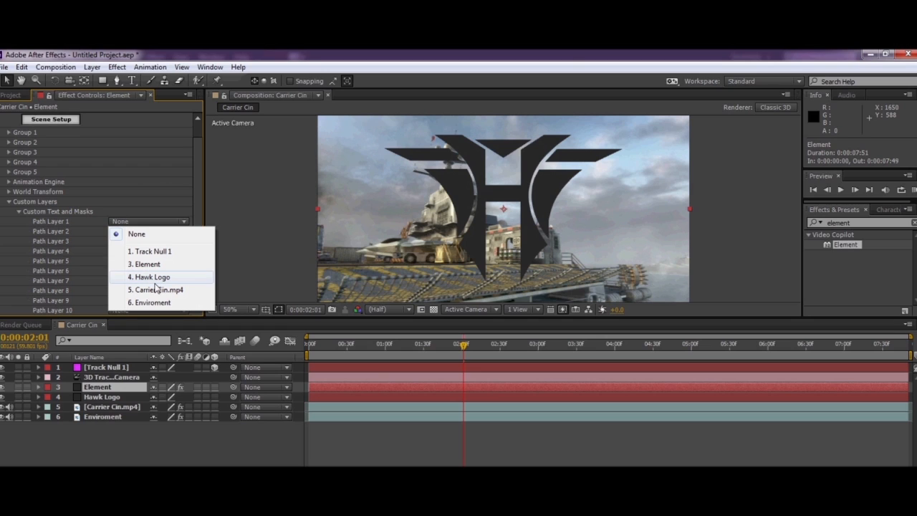
{"action": "left_click", "coordinate": [150, 278]}
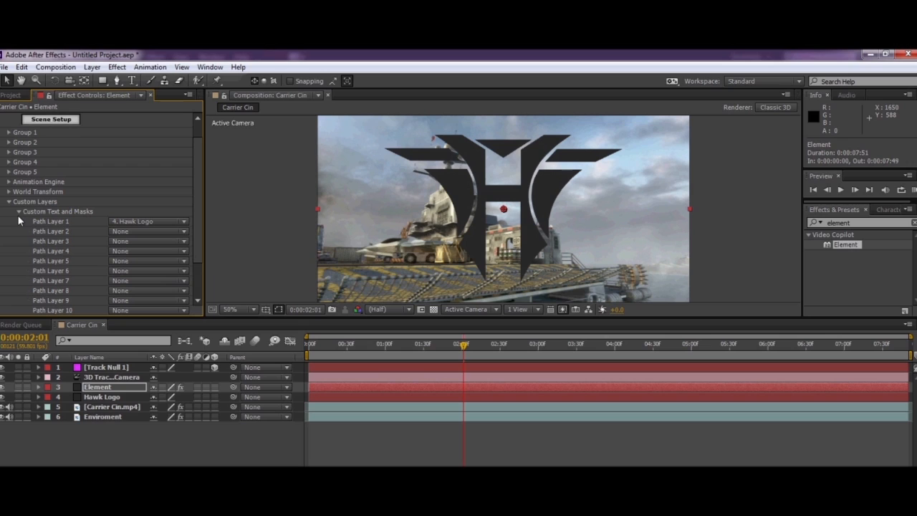
{"action": "mouse_move", "coordinate": [351, 192]}
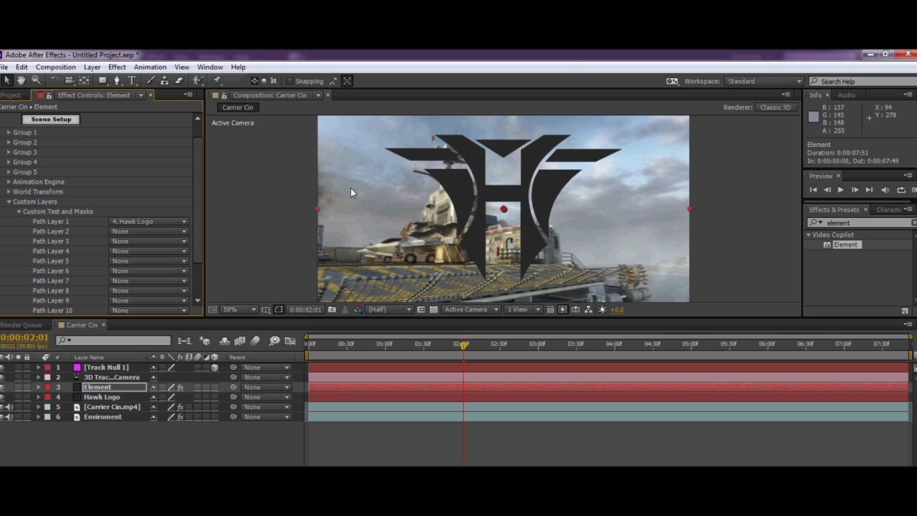
{"action": "mouse_move", "coordinate": [208, 242]}
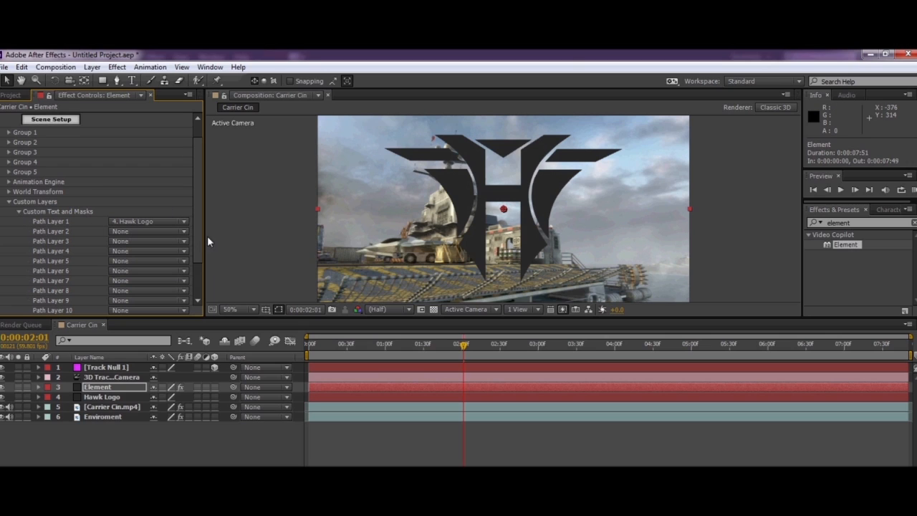
{"action": "left_click", "coordinate": [147, 231]}
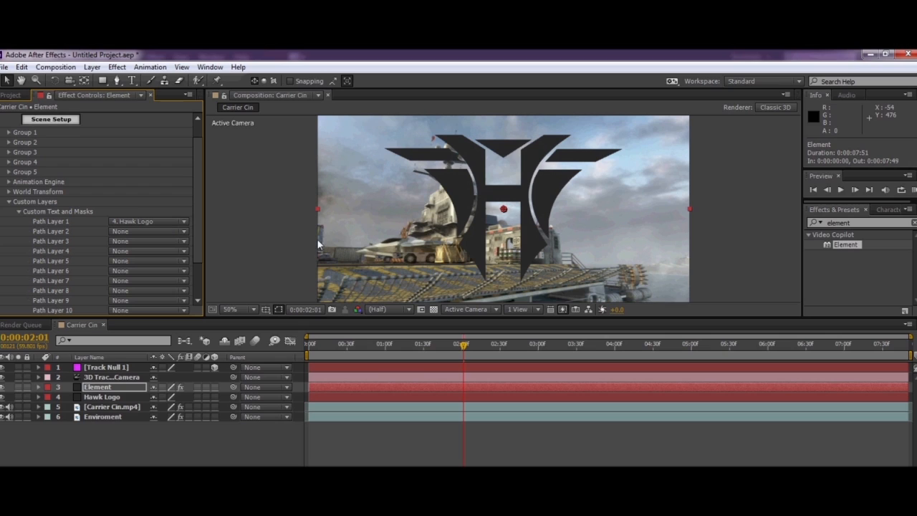
{"action": "mouse_move", "coordinate": [130, 233]}
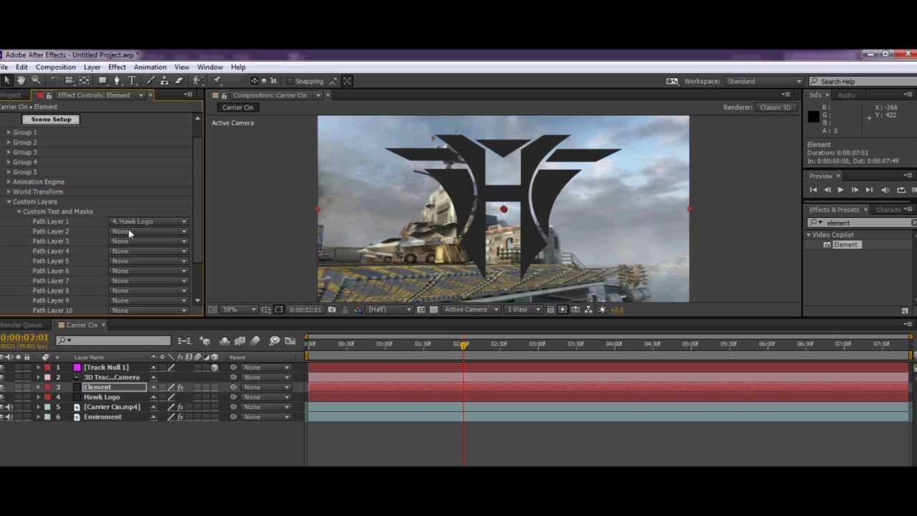
{"action": "mouse_move", "coordinate": [40, 237]}
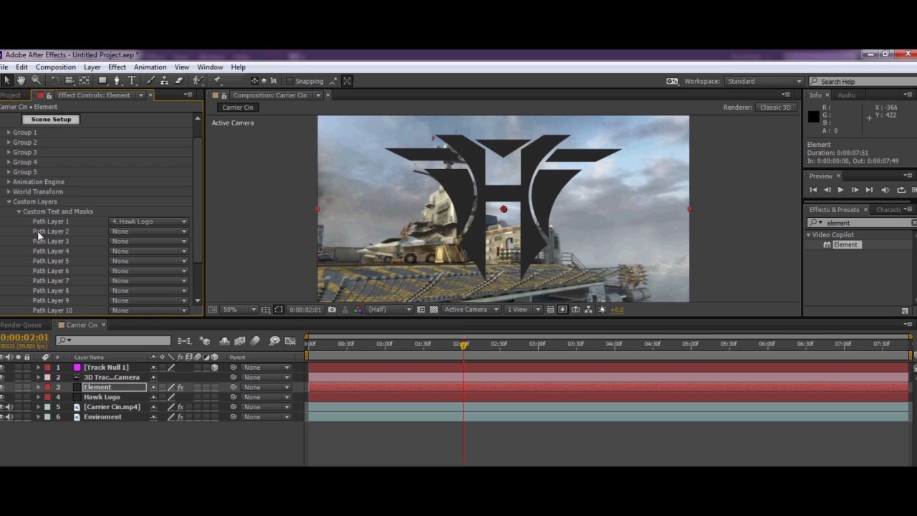
{"action": "mouse_move", "coordinate": [20, 215]}
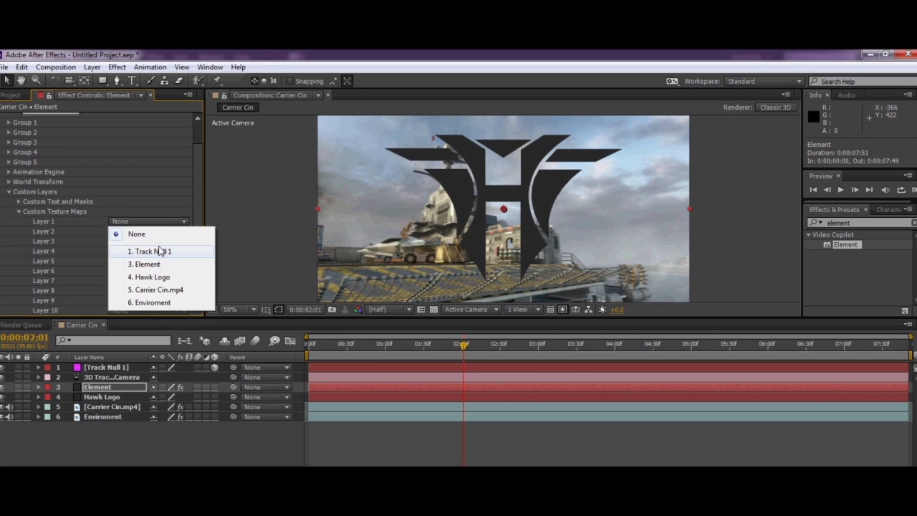
{"action": "mouse_move", "coordinate": [157, 289]}
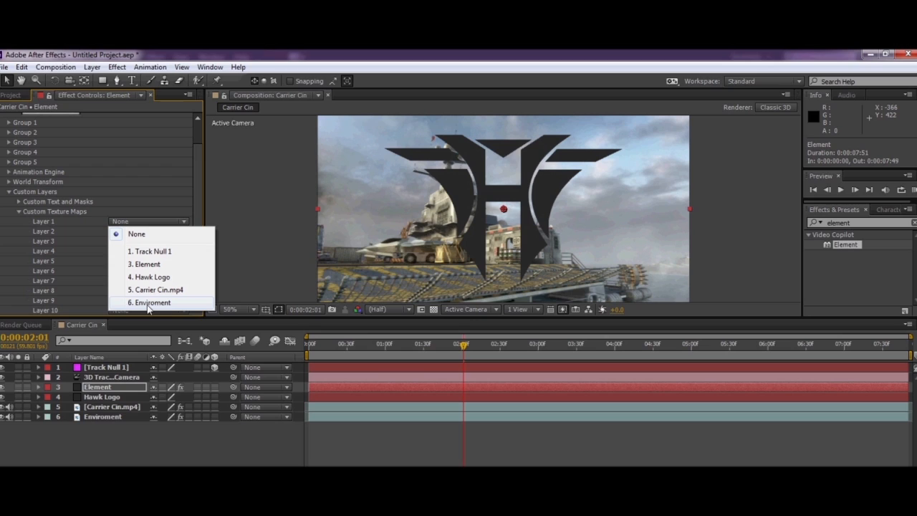
Set Custom Texture Maps Layer 1 to the 5. Carrier Cin.mp4 footage.
{"action": "left_click", "coordinate": [151, 302]}
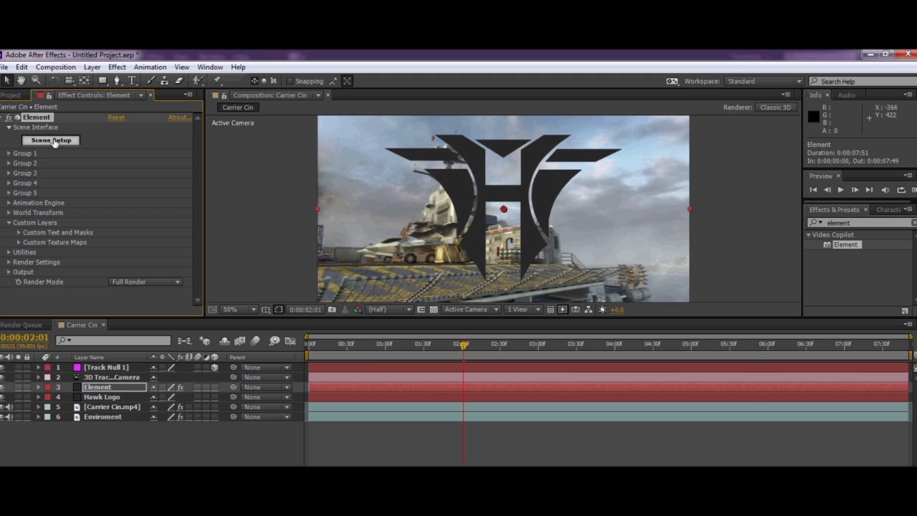
In Scene Setup, set the environment to Custom Layer 1 [Carrier Cin.mp4] and confirm.
{"action": "left_click", "coordinate": [51, 139]}
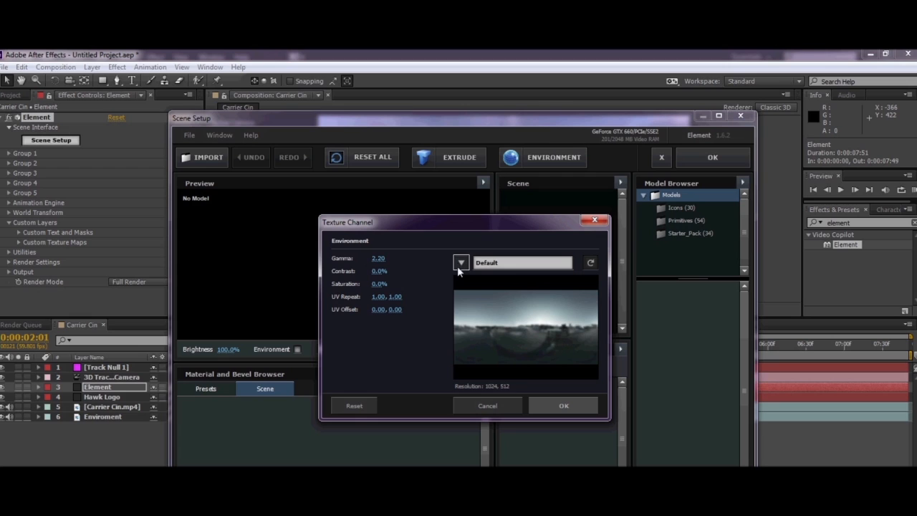
{"action": "left_click", "coordinate": [461, 263]}
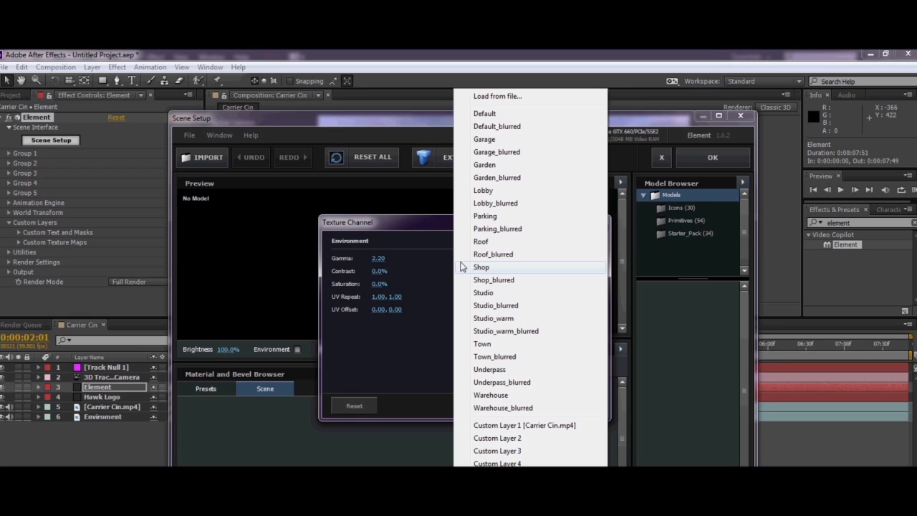
{"action": "mouse_move", "coordinate": [479, 428]}
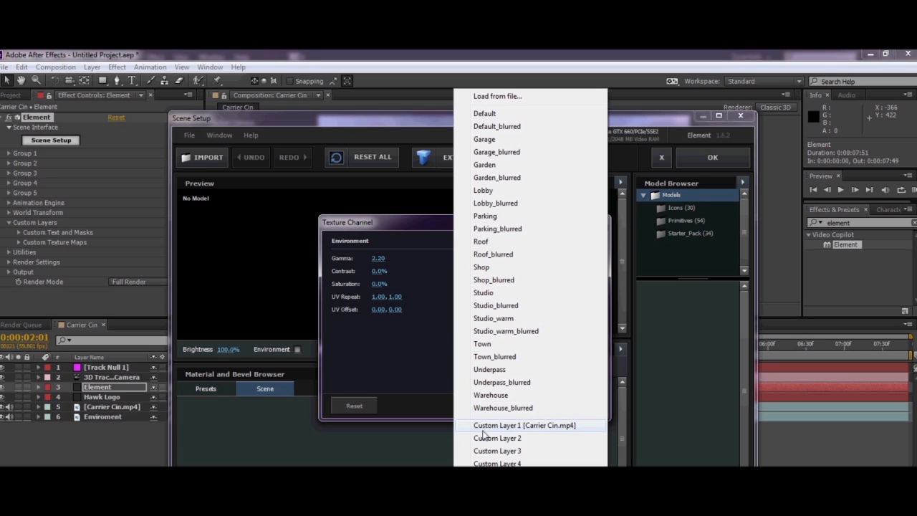
{"action": "mouse_move", "coordinate": [488, 426]}
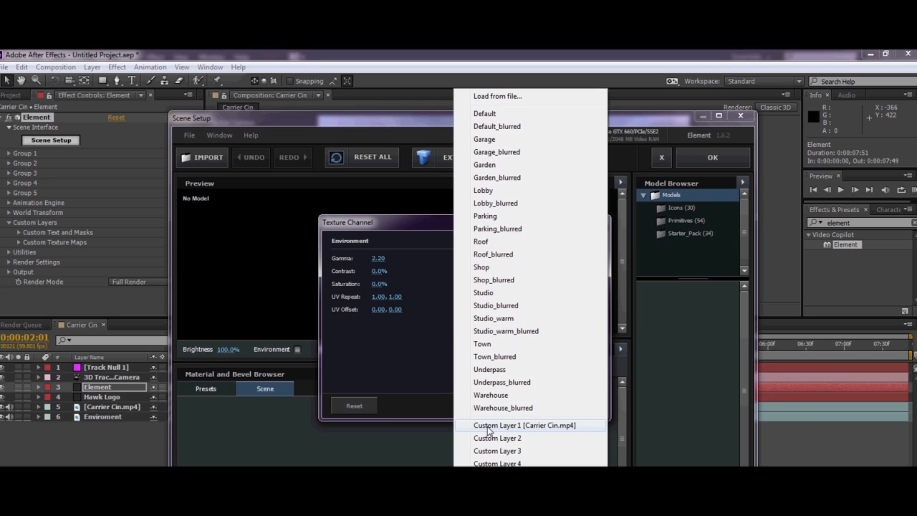
{"action": "left_click", "coordinate": [525, 425]}
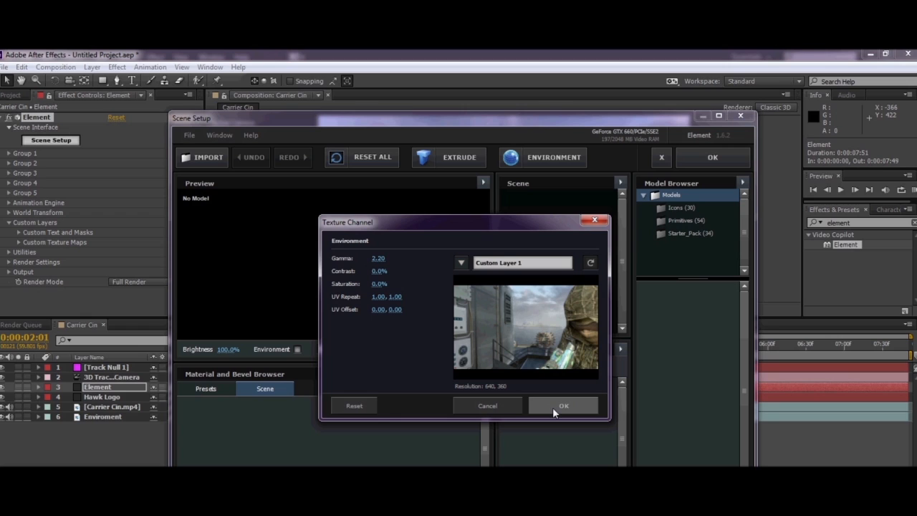
{"action": "left_click", "coordinate": [563, 406]}
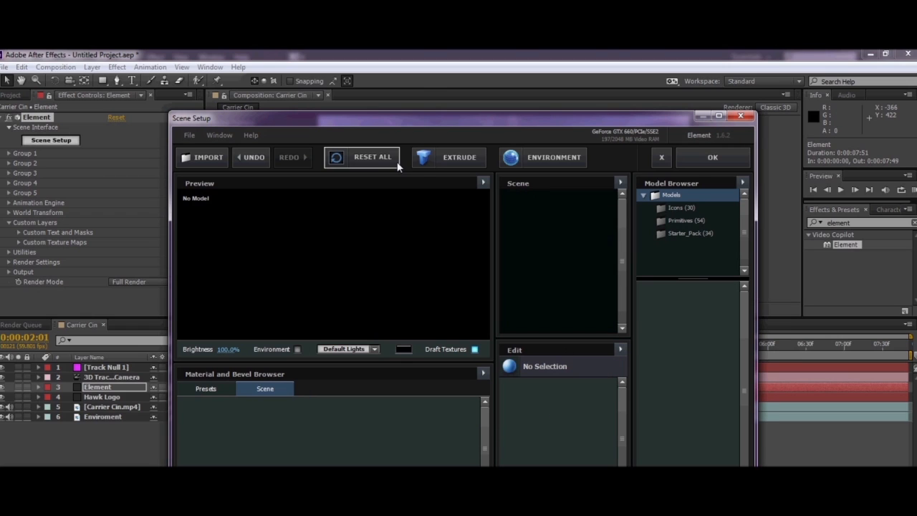
{"action": "mouse_move", "coordinate": [448, 157]}
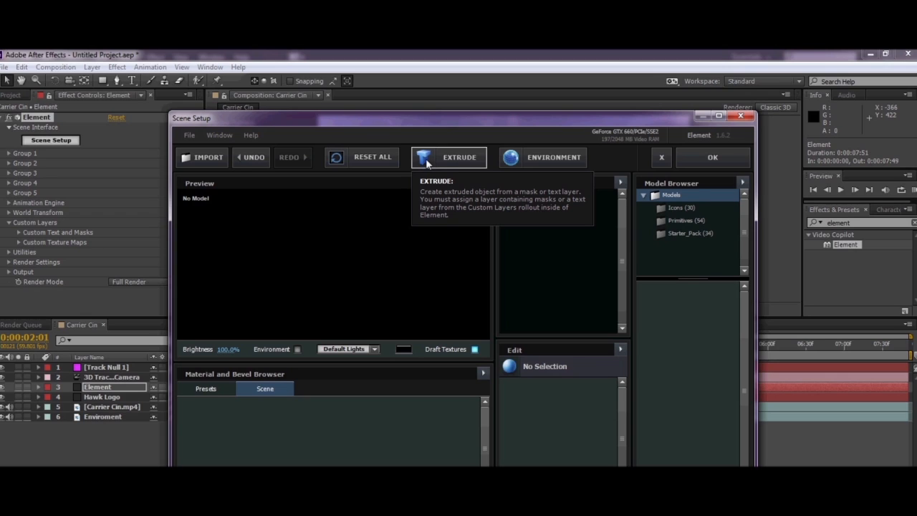
{"action": "mouse_move", "coordinate": [460, 163]}
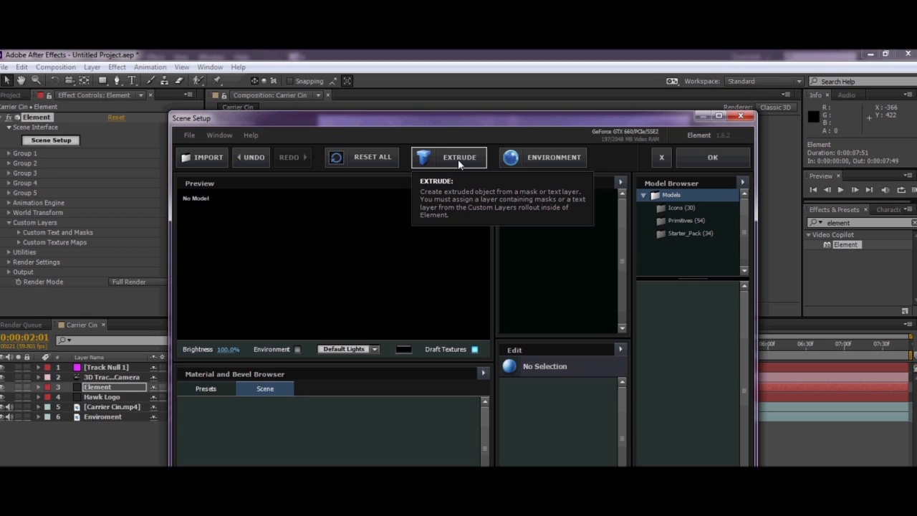
{"action": "mouse_move", "coordinate": [435, 158]}
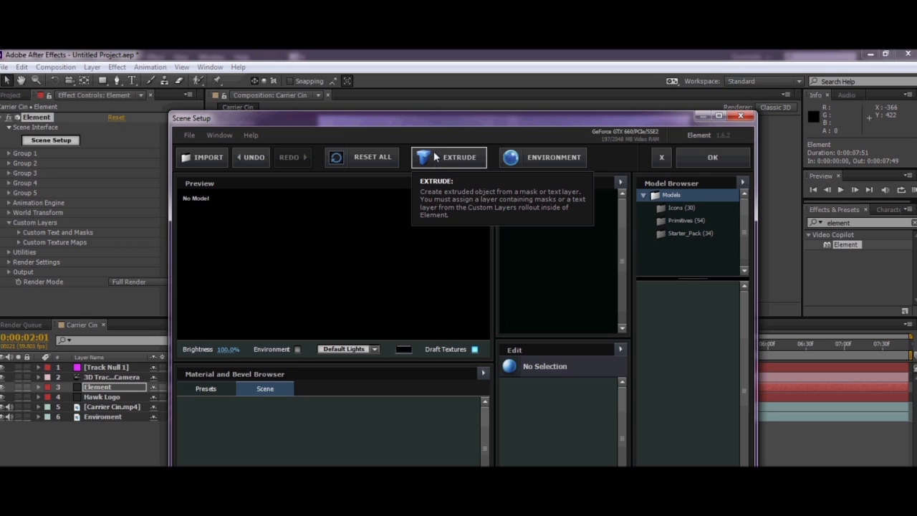
{"action": "mouse_move", "coordinate": [444, 162]}
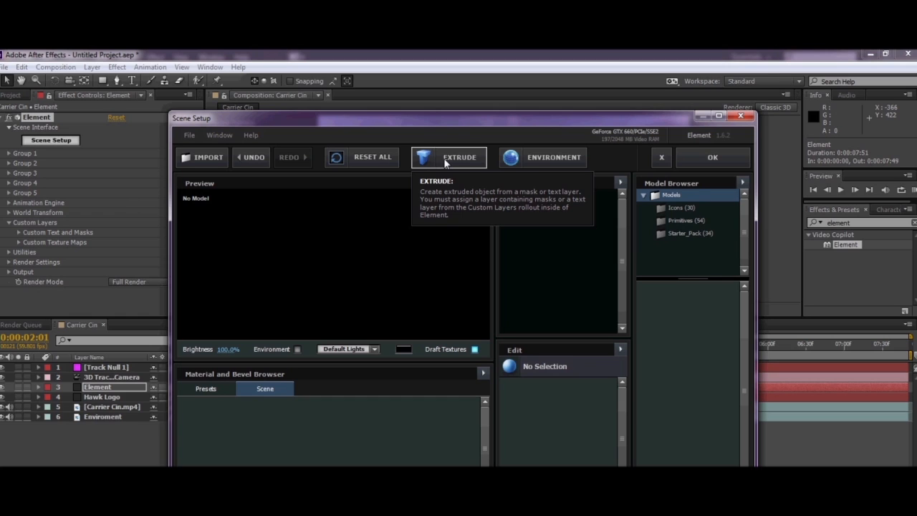
Extrude the Hawk Logo path into a 3D model with the Gold_Basic material preset.
{"action": "left_click", "coordinate": [460, 157]}
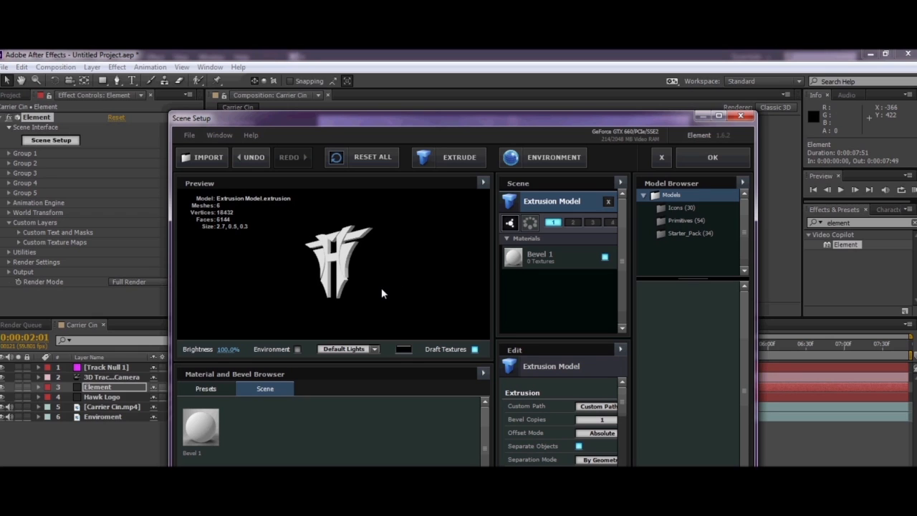
{"action": "left_click", "coordinate": [206, 389]}
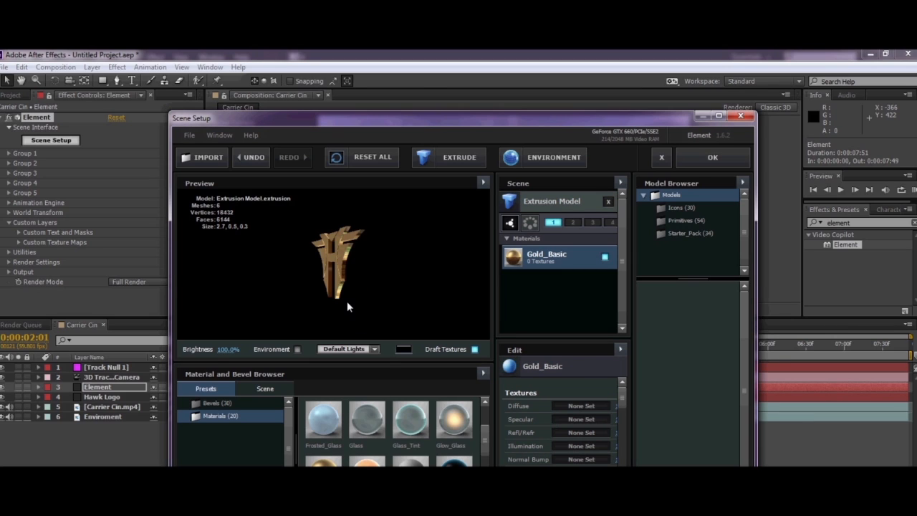
{"action": "left_click_drag", "start_coordinate": [351, 272], "coordinate": [351, 296]}
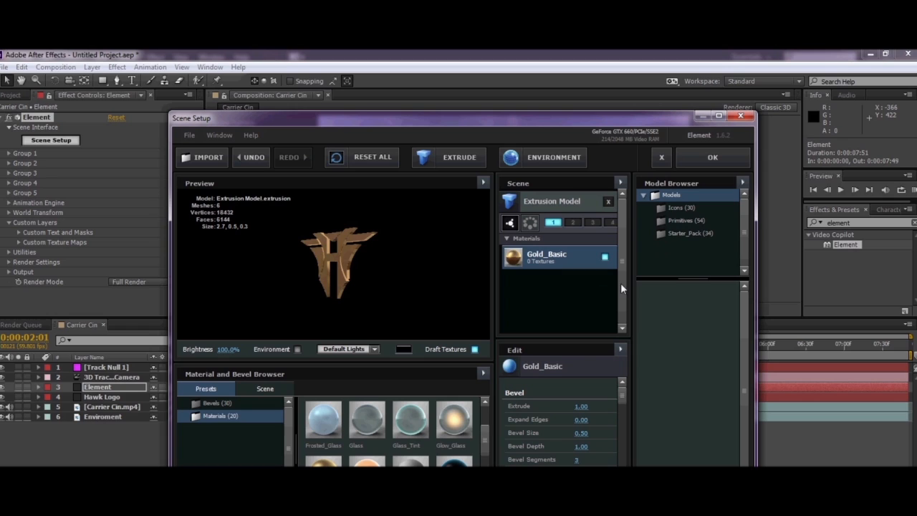
Raise the logo's Bevel Extrude depth through 1.30 up to 1.65.
{"action": "left_click_drag", "start_coordinate": [581, 407], "coordinate": [596, 406]}
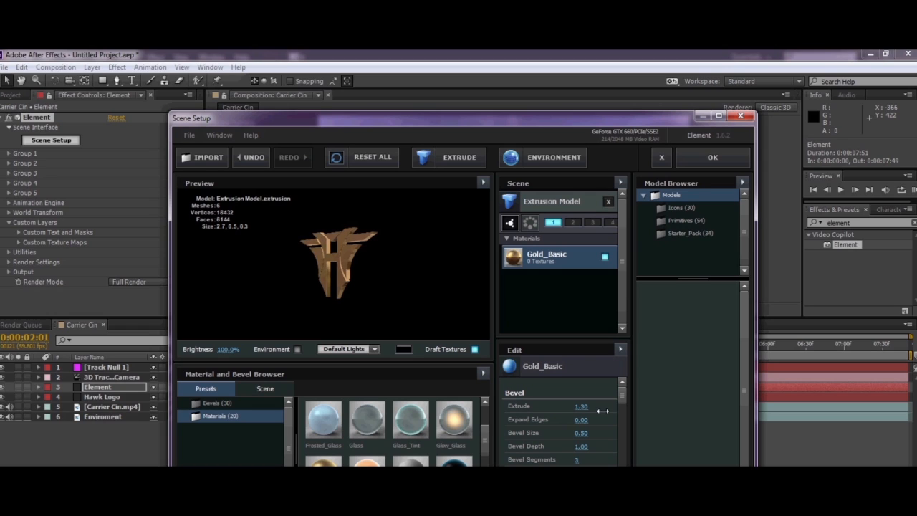
{"action": "left_click_drag", "start_coordinate": [581, 406], "coordinate": [604, 406]}
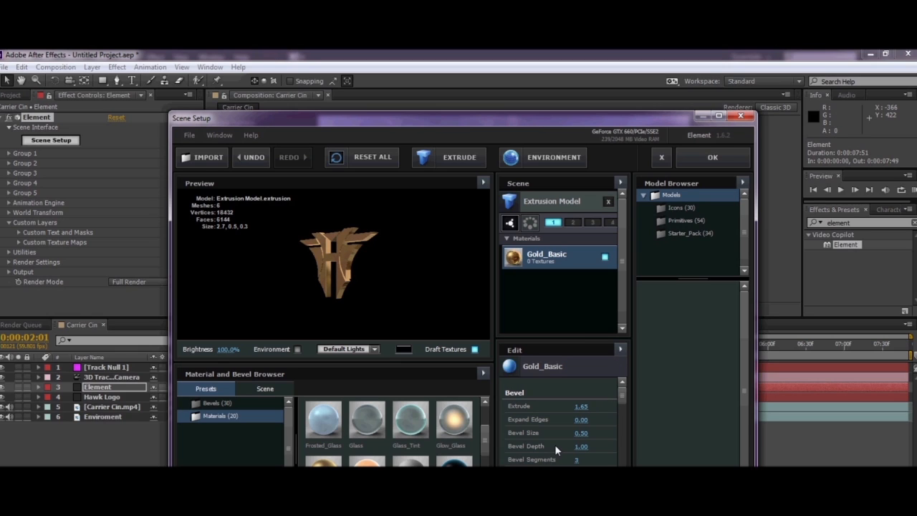
{"action": "scroll", "scroll_direction": "down", "scroll_amount": 3}
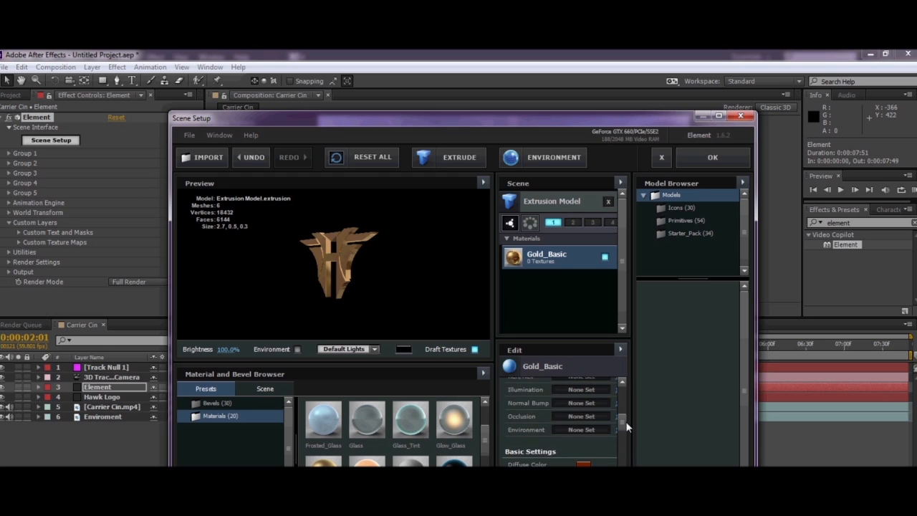
{"action": "scroll", "scroll_direction": "down", "scroll_amount": 3}
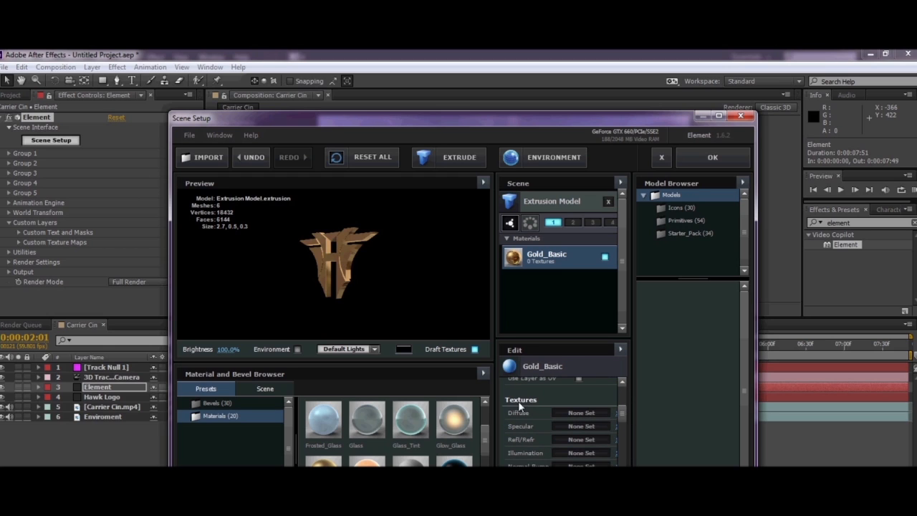
{"action": "mouse_move", "coordinate": [522, 407]}
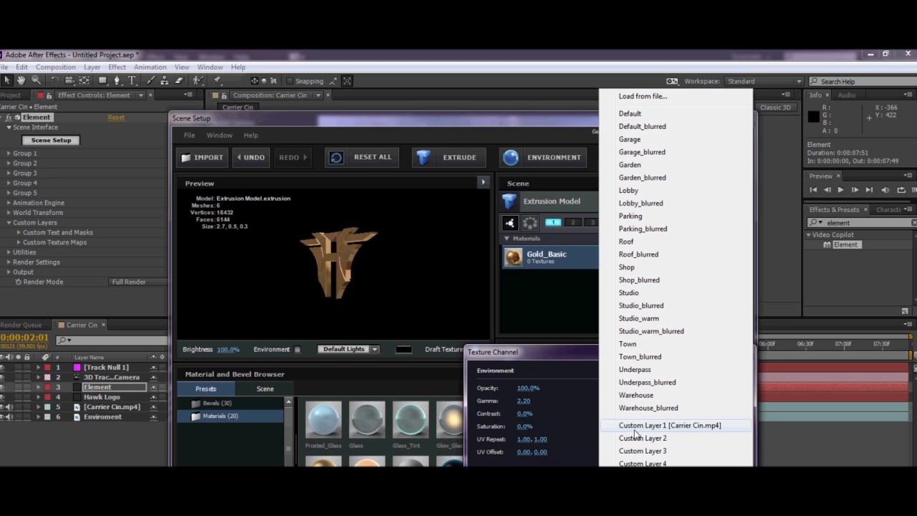
Set the Gold_Basic material's Environment texture to Custom Layer 1 [Carrier Cin.mp4].
{"action": "left_click", "coordinate": [670, 425]}
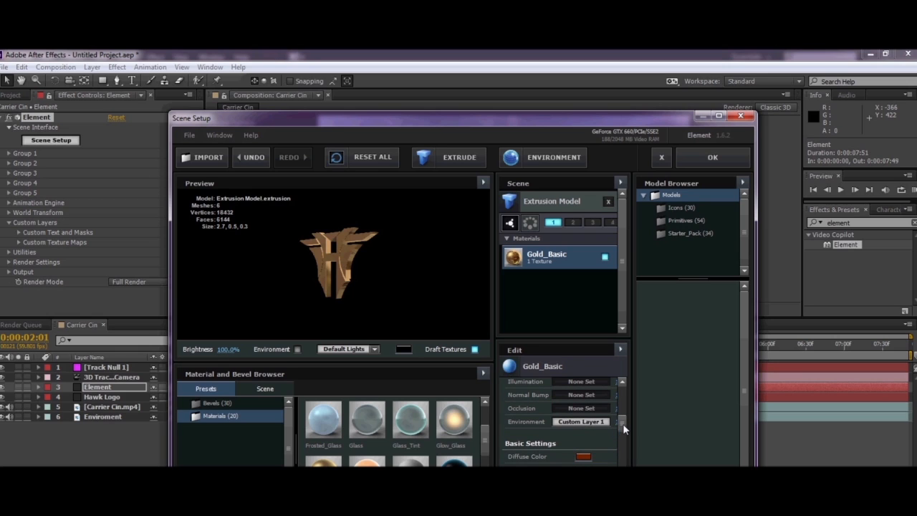
{"action": "mouse_move", "coordinate": [618, 426]}
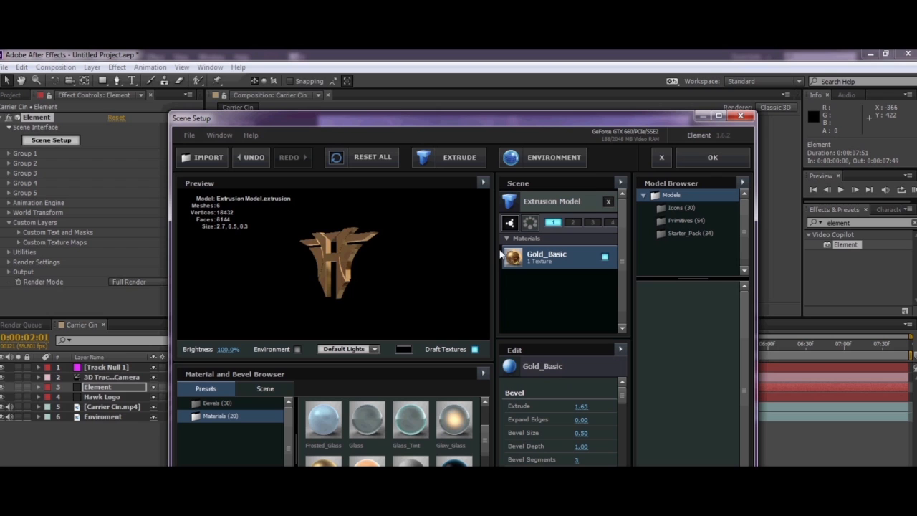
{"action": "left_click", "coordinate": [712, 157]}
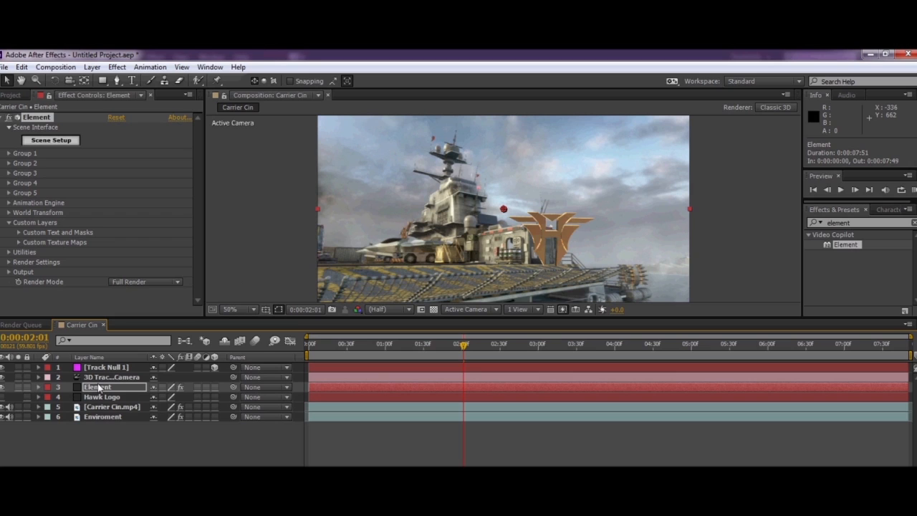
Expand Track Null 1's Transform and begin editing its Position X value.
{"action": "left_click", "coordinate": [105, 367]}
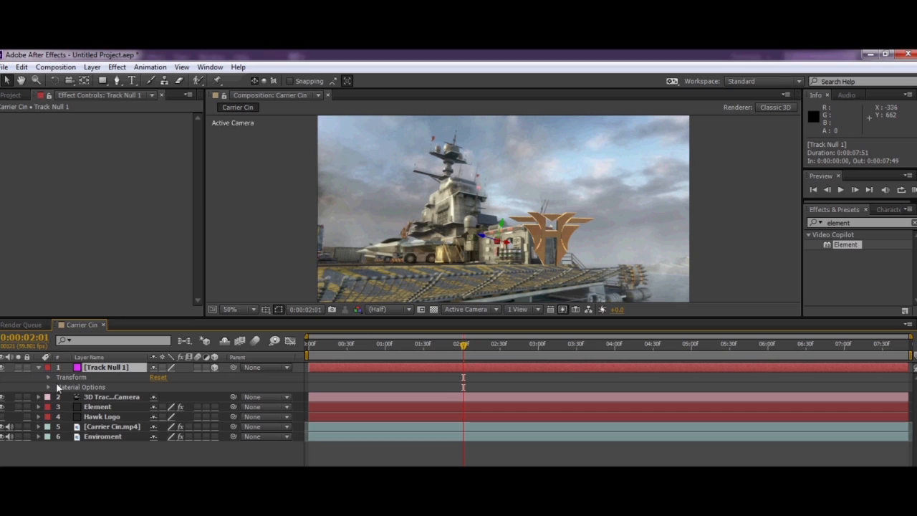
{"action": "left_click", "coordinate": [49, 376]}
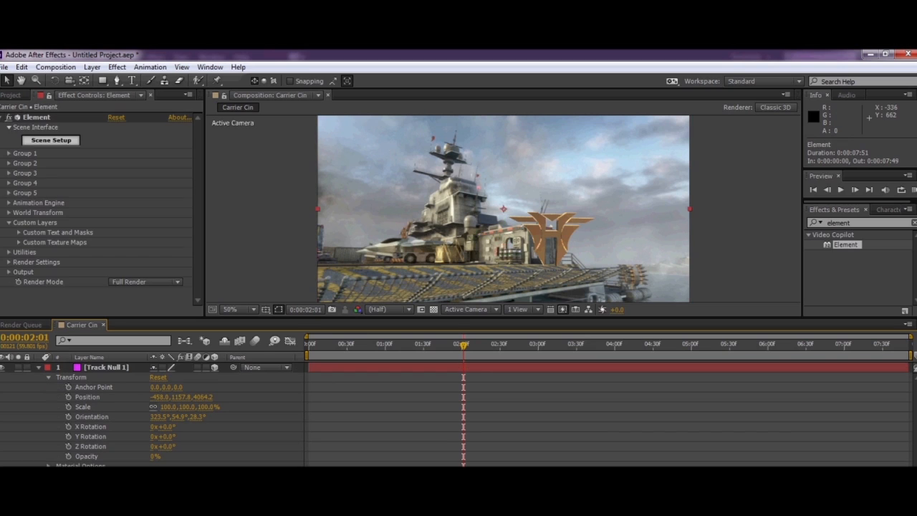
{"action": "mouse_move", "coordinate": [68, 385]}
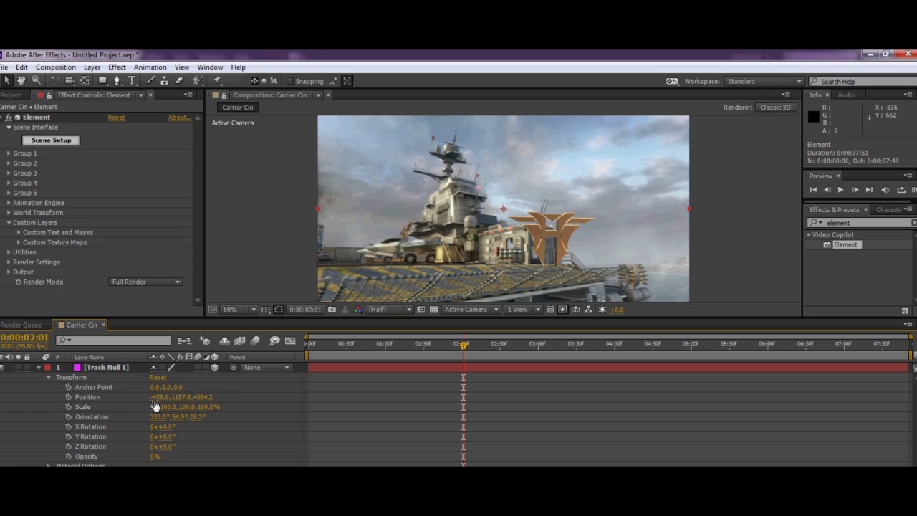
{"action": "double_click", "coordinate": [167, 397]}
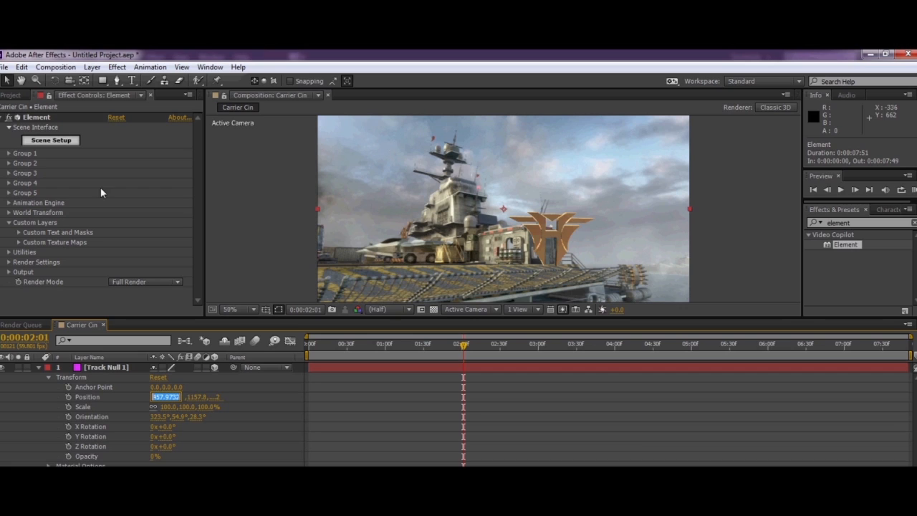
Reveal Element's Group 1 Particle Replicator position settings.
{"action": "left_click", "coordinate": [6, 153]}
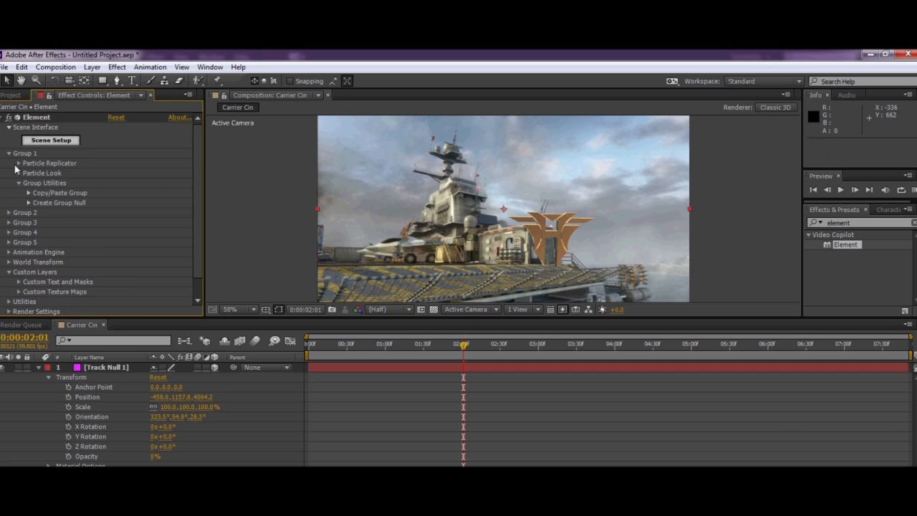
{"action": "left_click", "coordinate": [29, 163]}
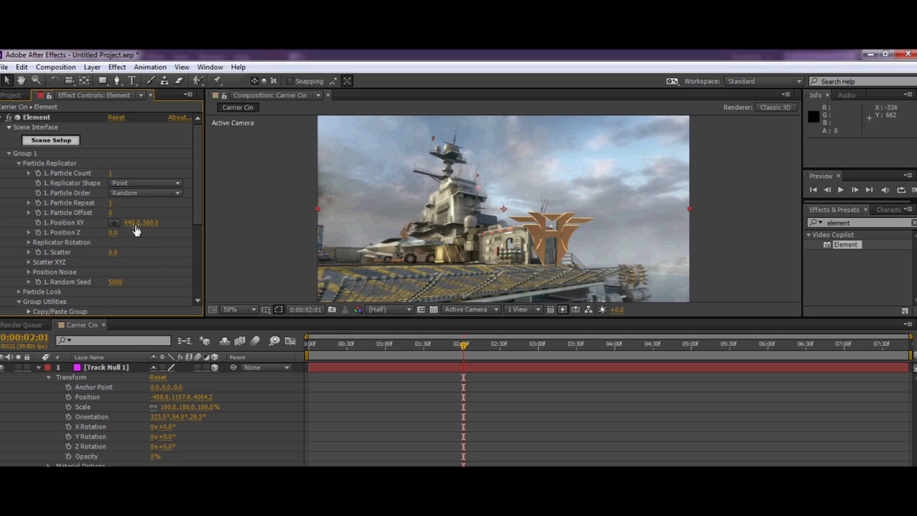
{"action": "left_click", "coordinate": [10, 153]}
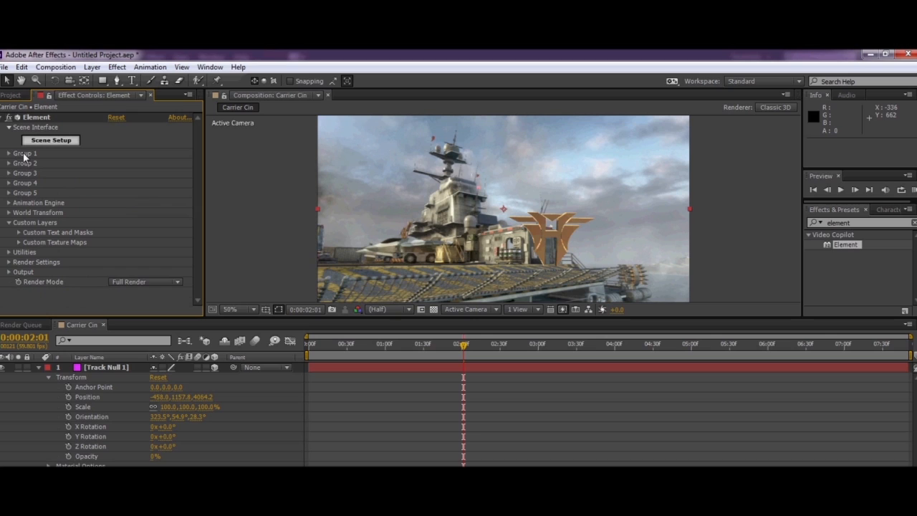
{"action": "mouse_move", "coordinate": [570, 228]}
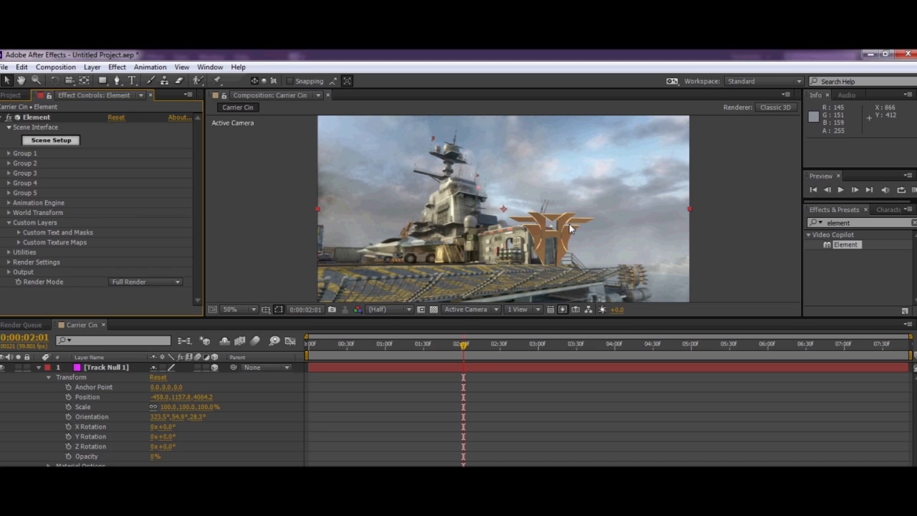
{"action": "left_click", "coordinate": [8, 152]}
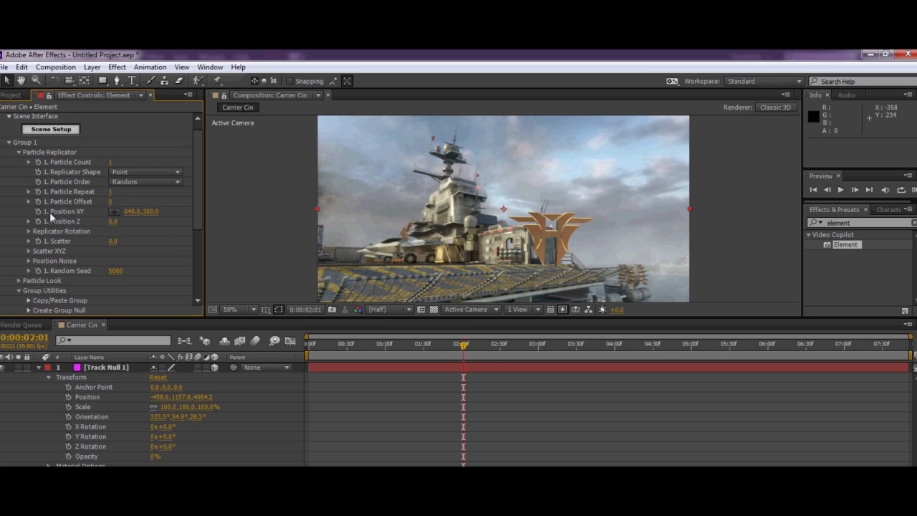
Enter the track null's coordinates into Particle Position XY and Position Z 4064.2.
{"action": "double_click", "coordinate": [133, 211]}
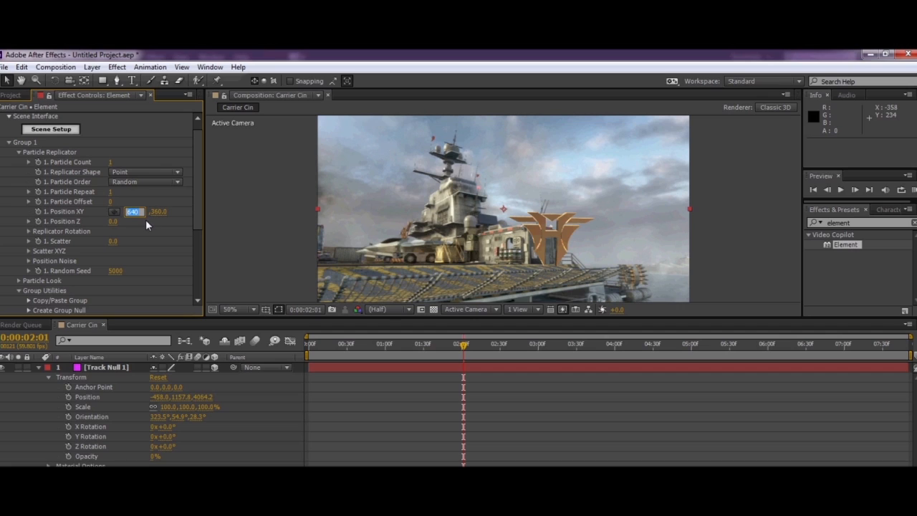
{"action": "mouse_move", "coordinate": [108, 378]}
{"action": "type", "text": "-45"}
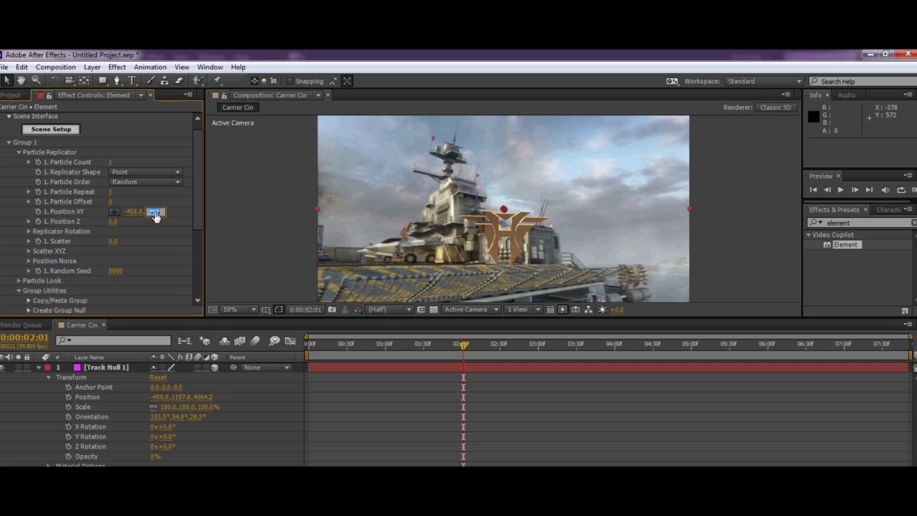
{"action": "type", "text": "8429"}
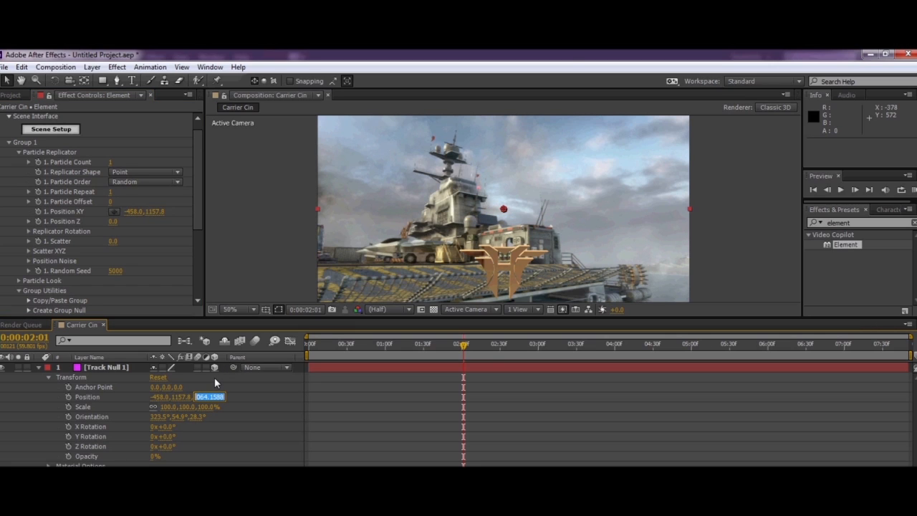
{"action": "mouse_move", "coordinate": [113, 231]}
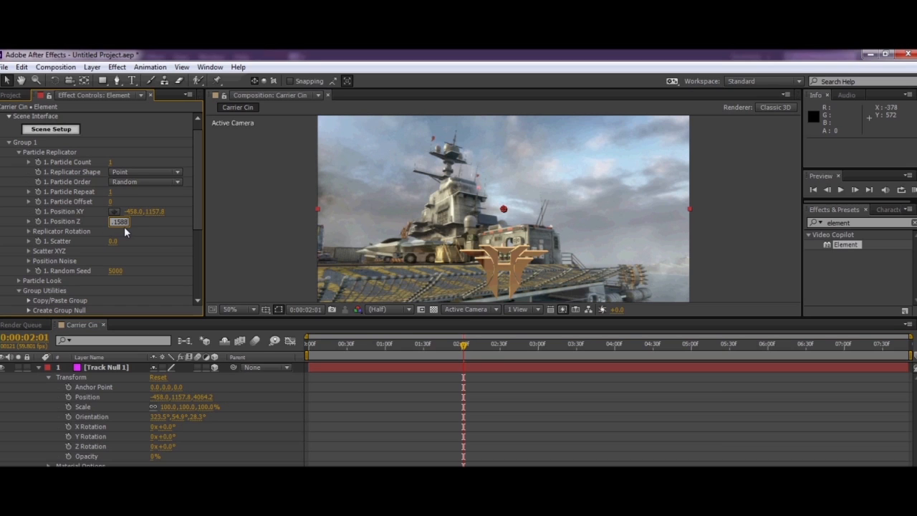
{"action": "type", "text": "4064.2"}
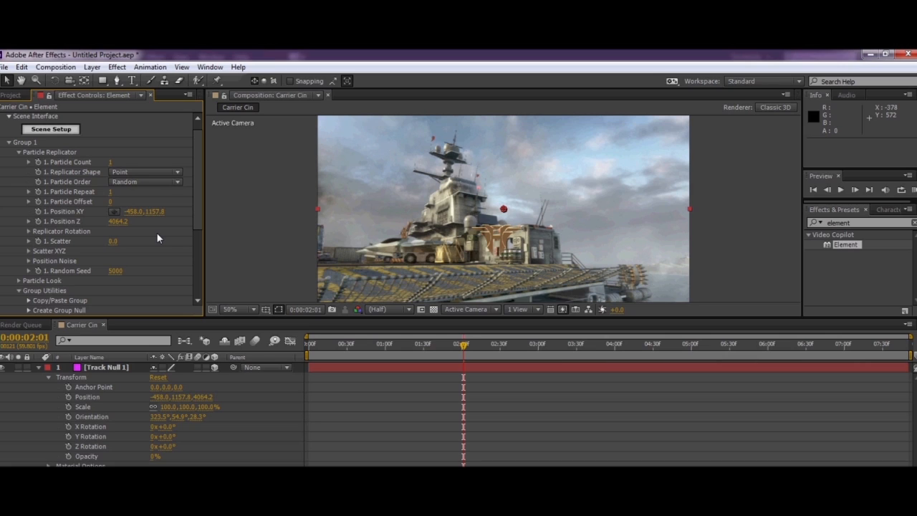
{"action": "mouse_move", "coordinate": [20, 157]}
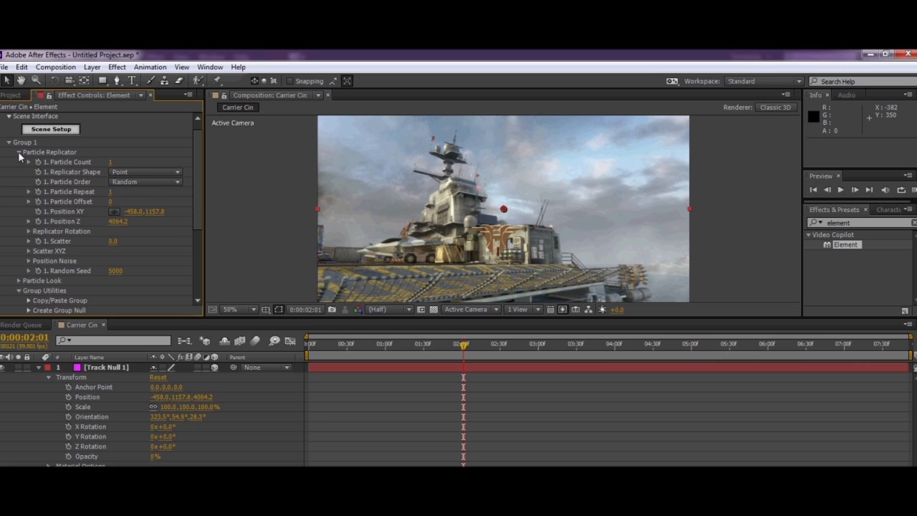
{"action": "left_click", "coordinate": [19, 152]}
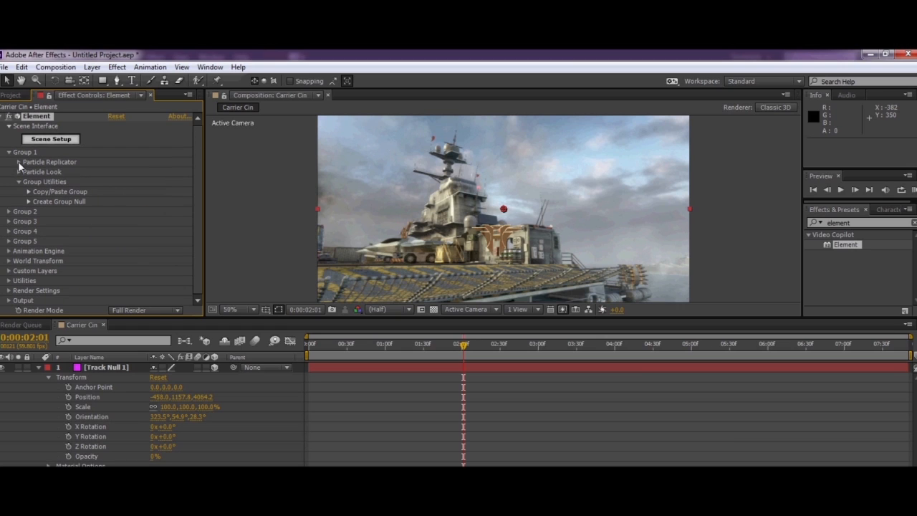
Scrub the particle's Position Y to about -335.2, lifting the logo above the island.
{"action": "left_click", "coordinate": [20, 172]}
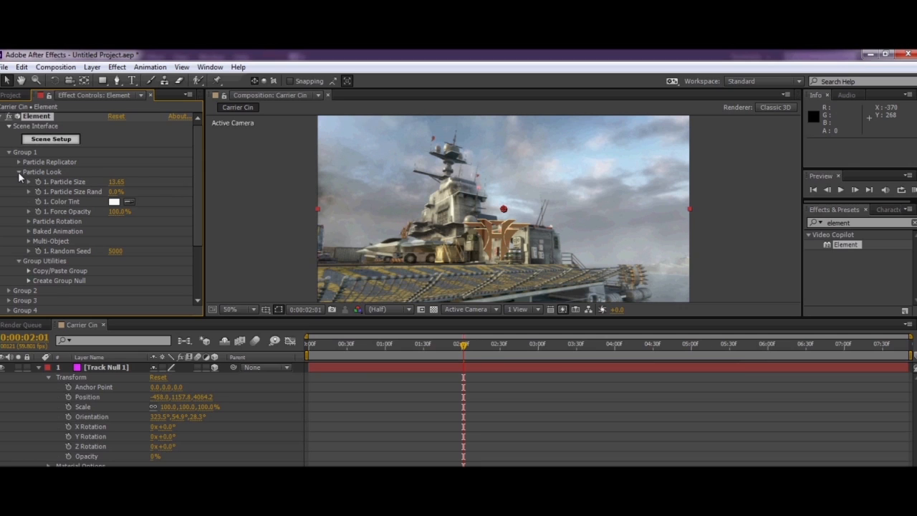
{"action": "left_click", "coordinate": [20, 162]}
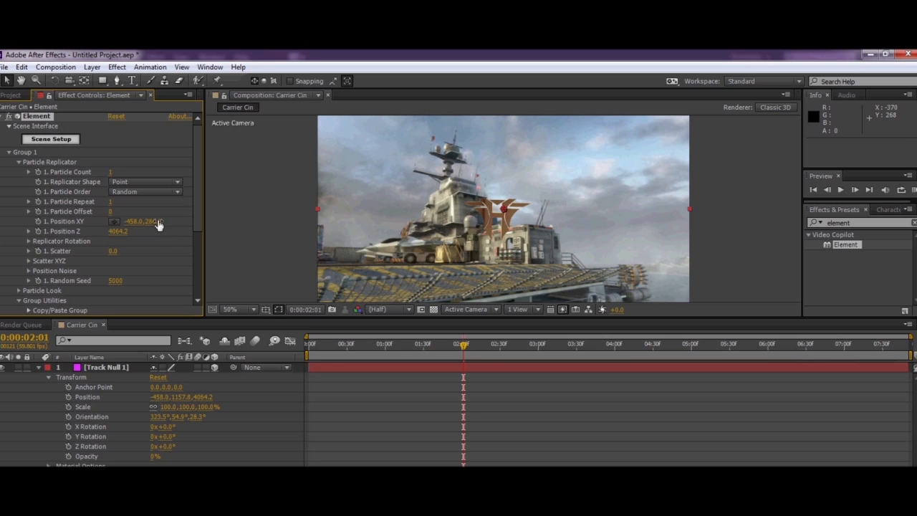
{"action": "left_click_drag", "start_coordinate": [158, 226], "coordinate": [132, 225]}
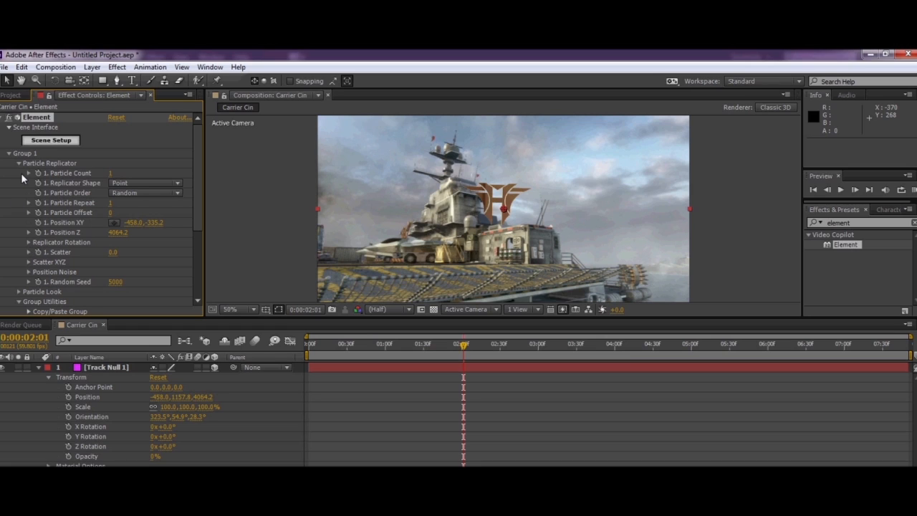
{"action": "mouse_move", "coordinate": [23, 170]}
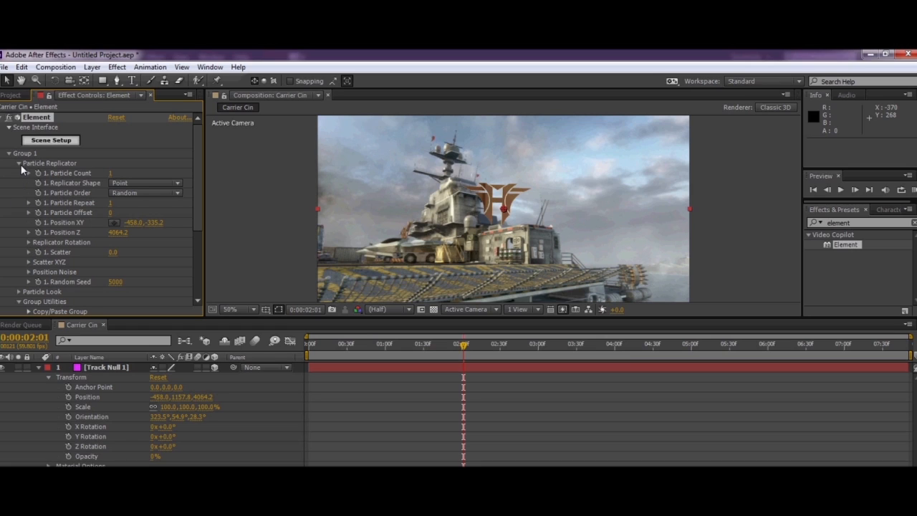
{"action": "left_click", "coordinate": [20, 162]}
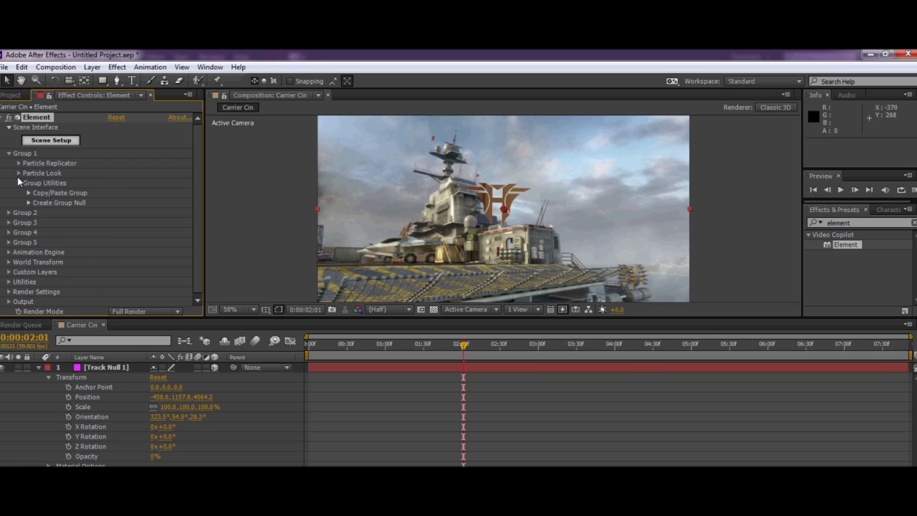
{"action": "left_click", "coordinate": [28, 173]}
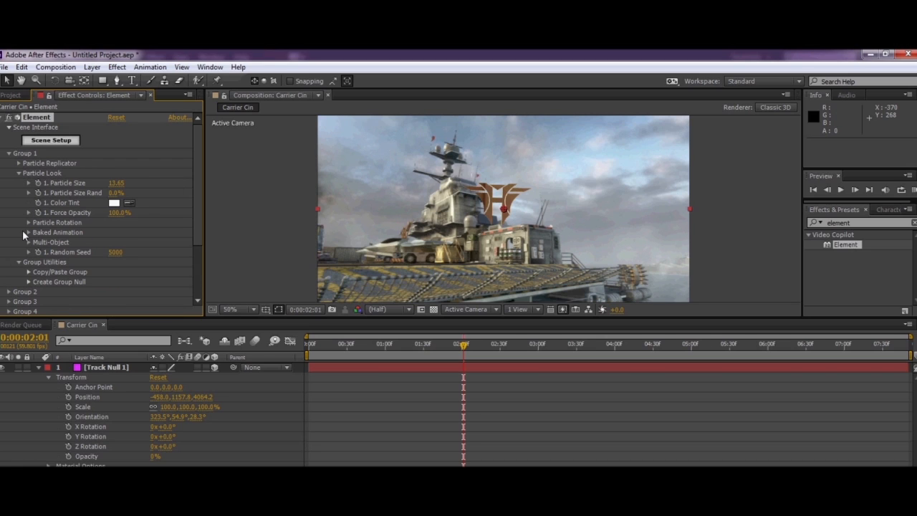
{"action": "left_click", "coordinate": [19, 223]}
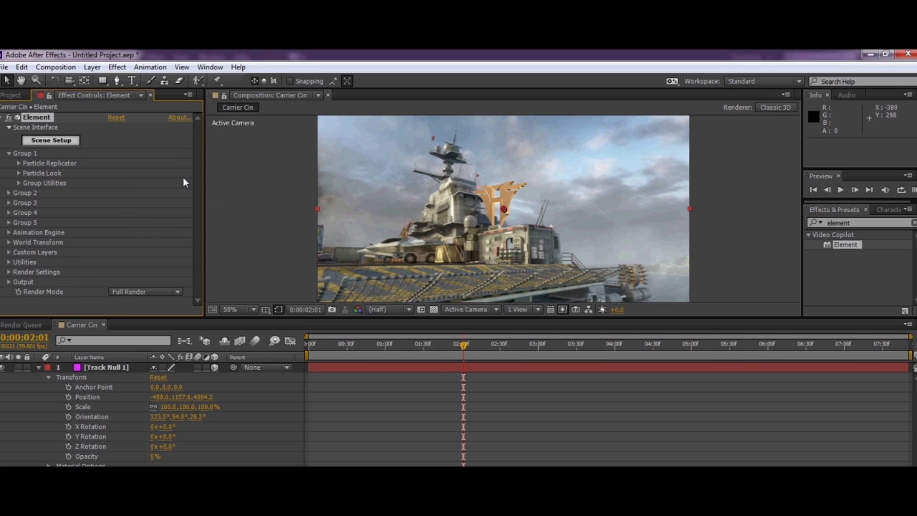
{"action": "mouse_move", "coordinate": [61, 398]}
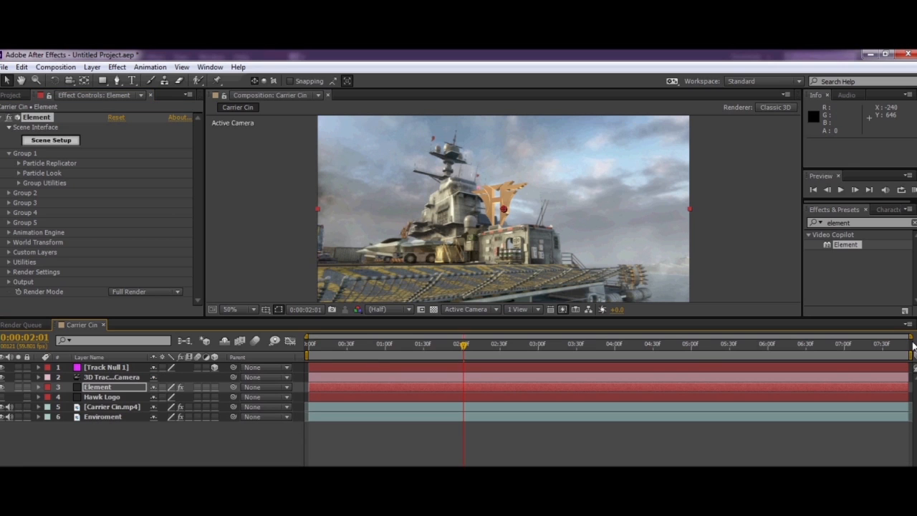
Preview several frames along the time ruler to confirm the logo stays locked to the carrier.
{"action": "left_click", "coordinate": [747, 344]}
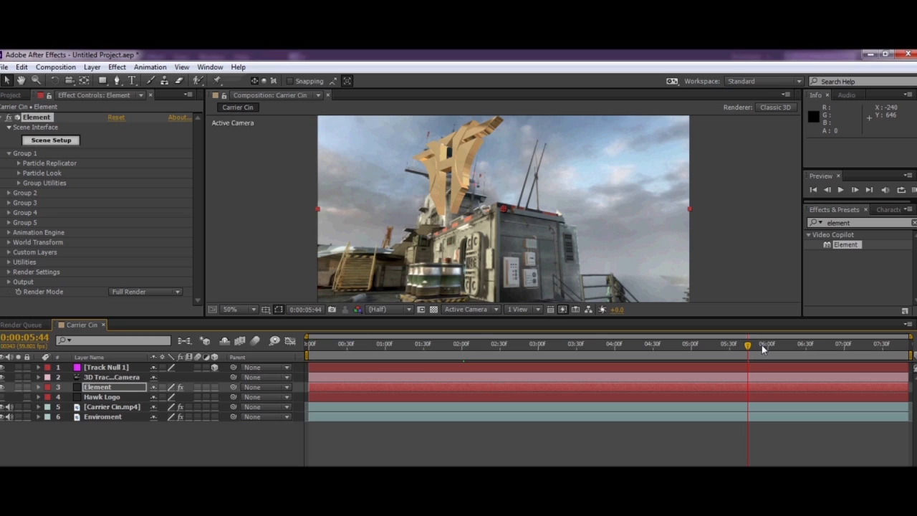
{"action": "mouse_move", "coordinate": [763, 347]}
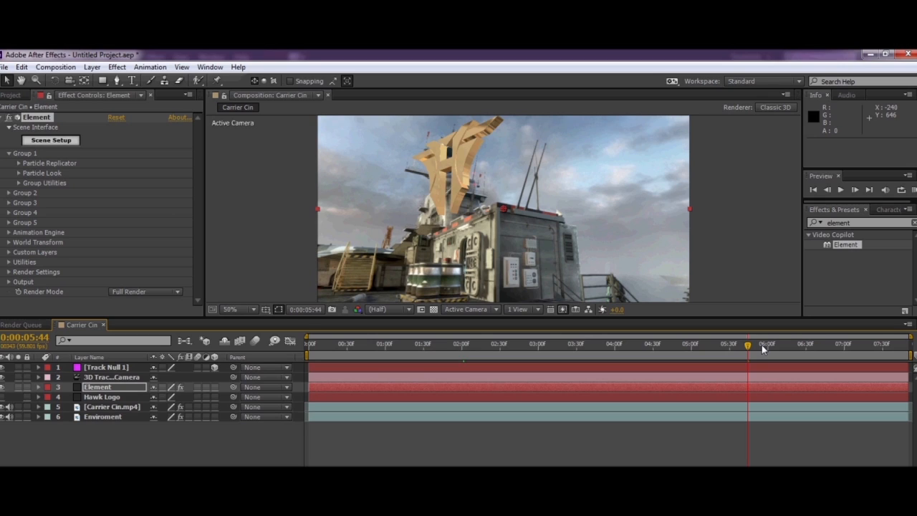
{"action": "mouse_move", "coordinate": [810, 352]}
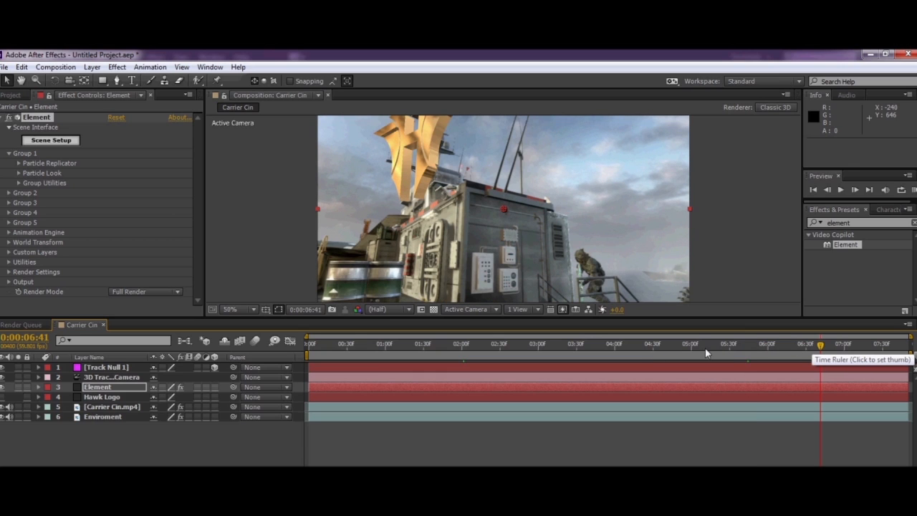
{"action": "left_click", "coordinate": [849, 343]}
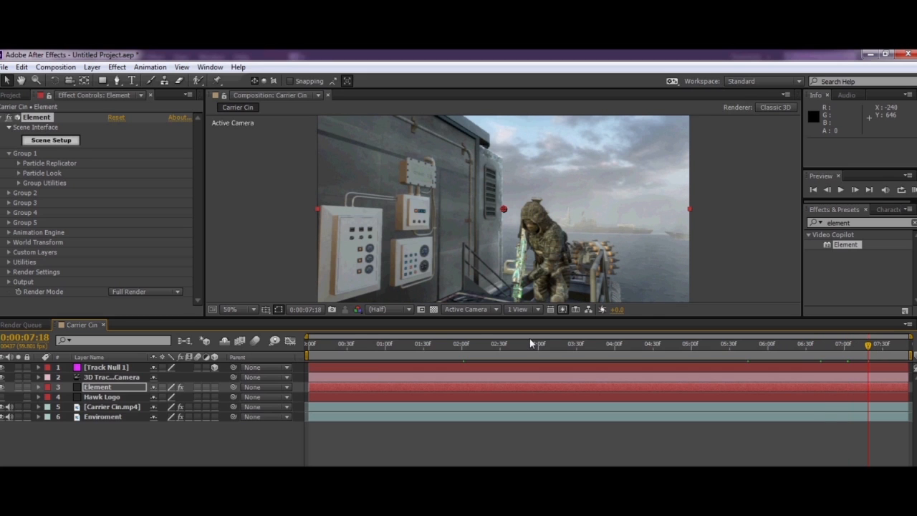
{"action": "left_click", "coordinate": [528, 344]}
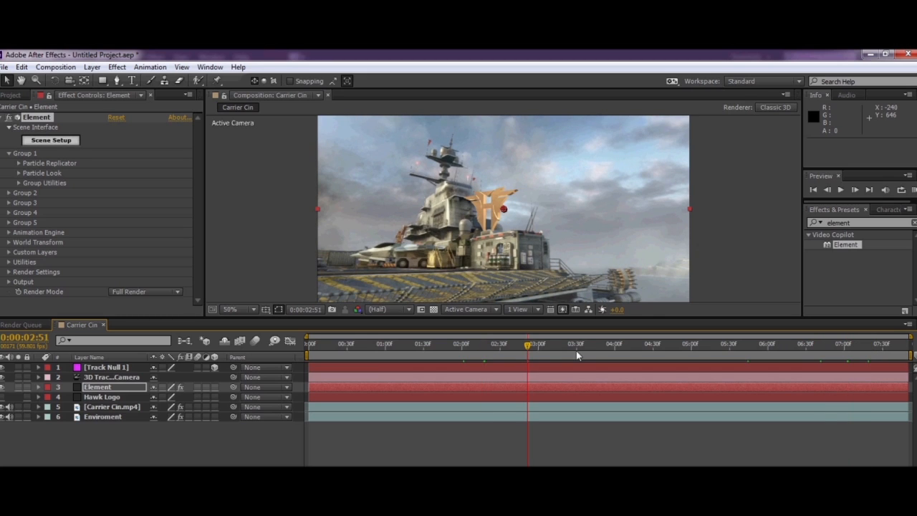
{"action": "left_click", "coordinate": [589, 344]}
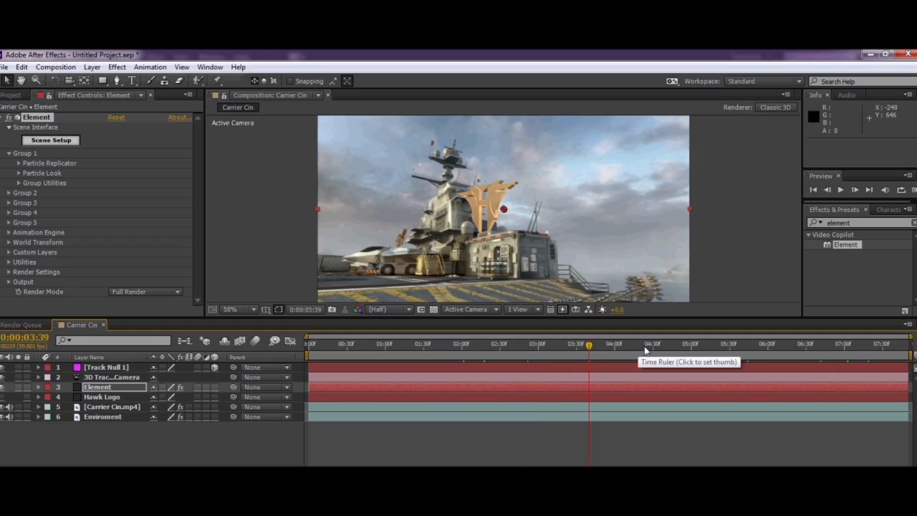